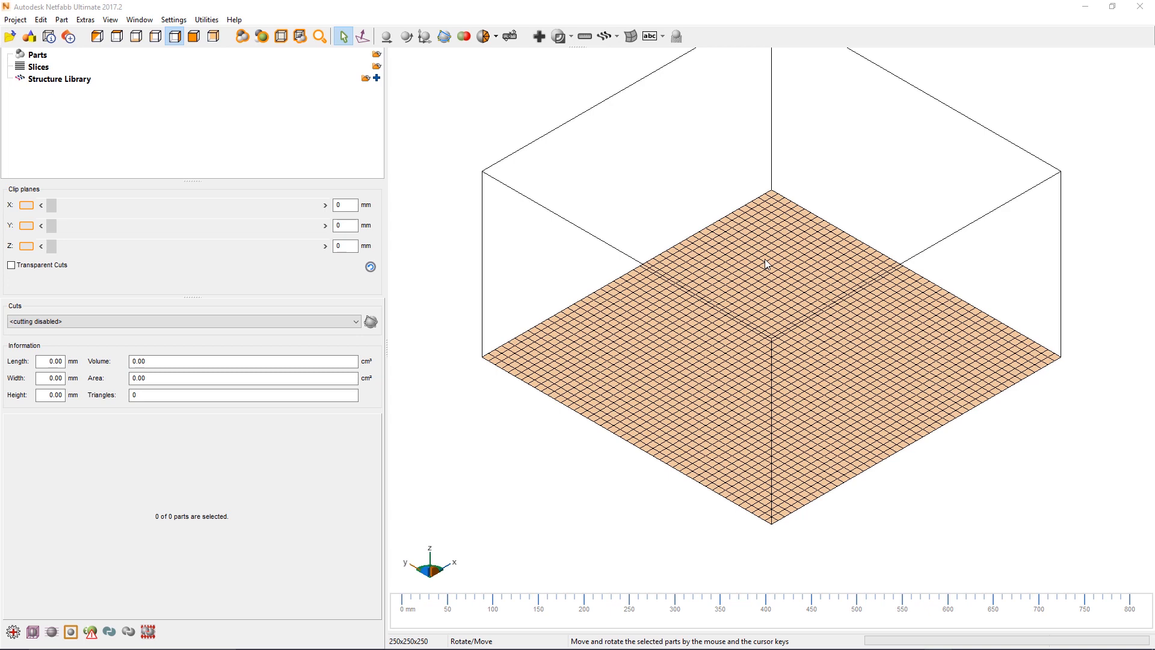
{"action": "mouse_move", "coordinate": [720, 266]}
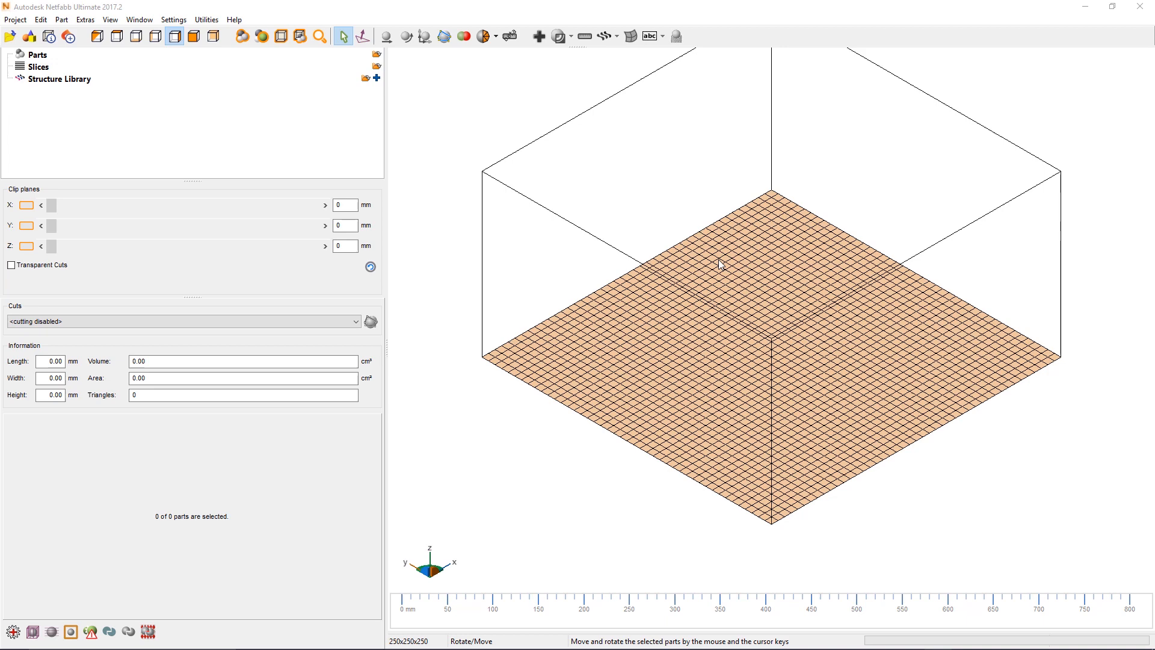
{"action": "mouse_move", "coordinate": [714, 263]}
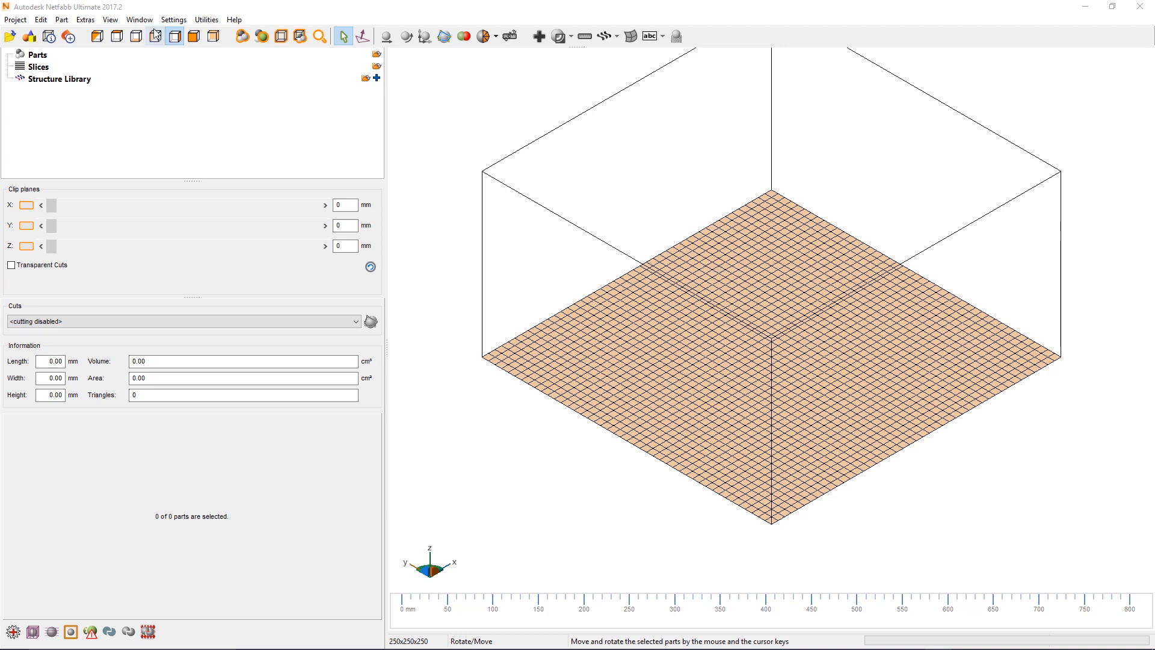
Step: Set the custom machine's size to 250 × 250 × 250 mm in Machine Definitions
{"action": "left_click", "coordinate": [175, 19]}
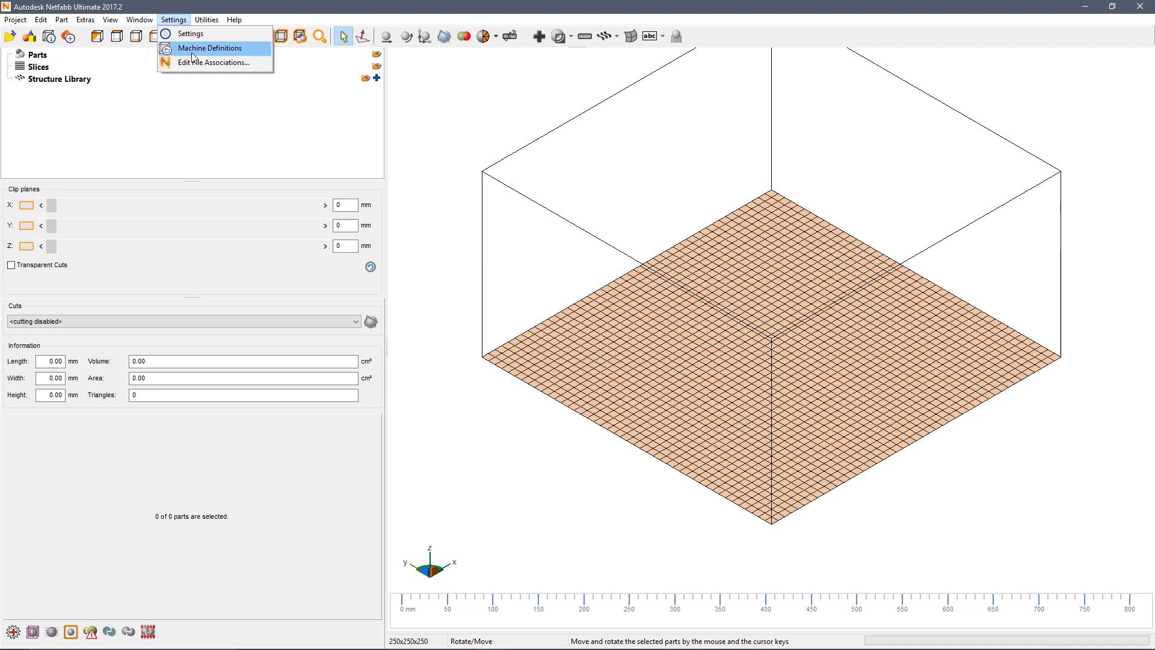
{"action": "left_click", "coordinate": [211, 48]}
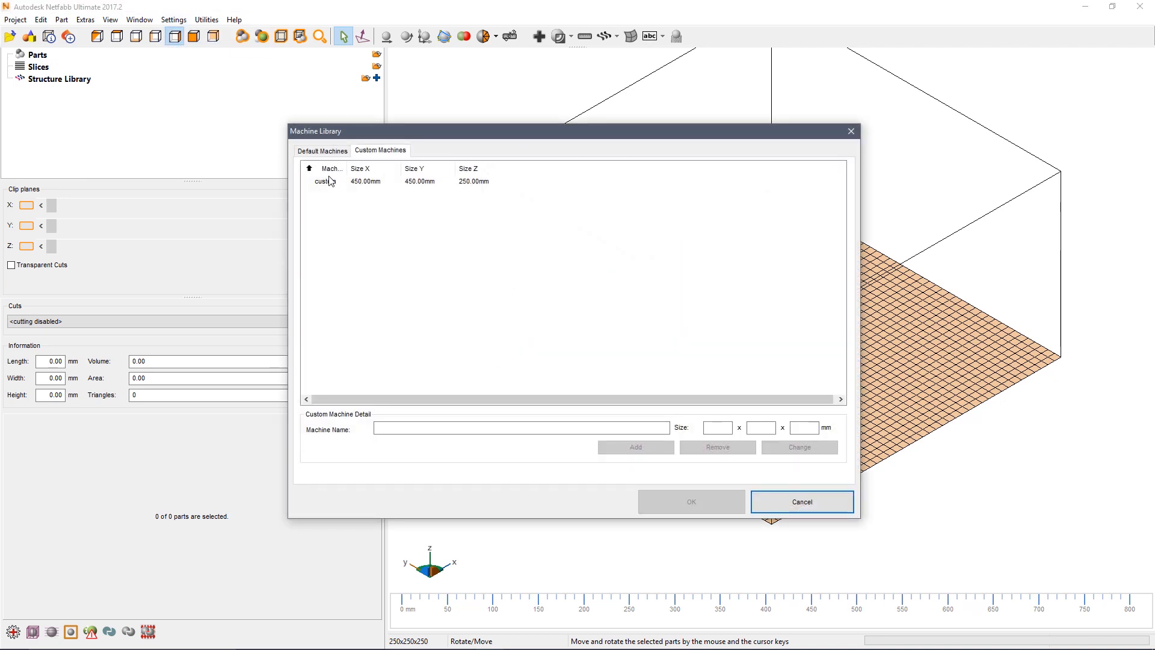
{"action": "left_click", "coordinate": [325, 181]}
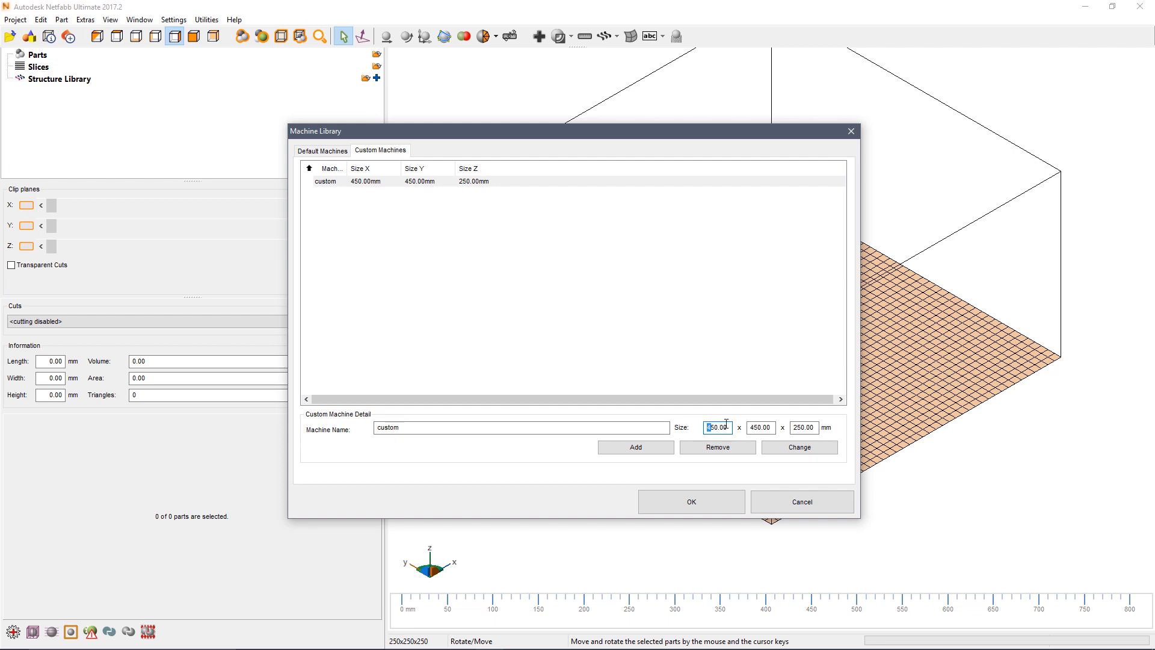
{"action": "left_click", "coordinate": [760, 428]}
{"action": "type", "text": "250"}
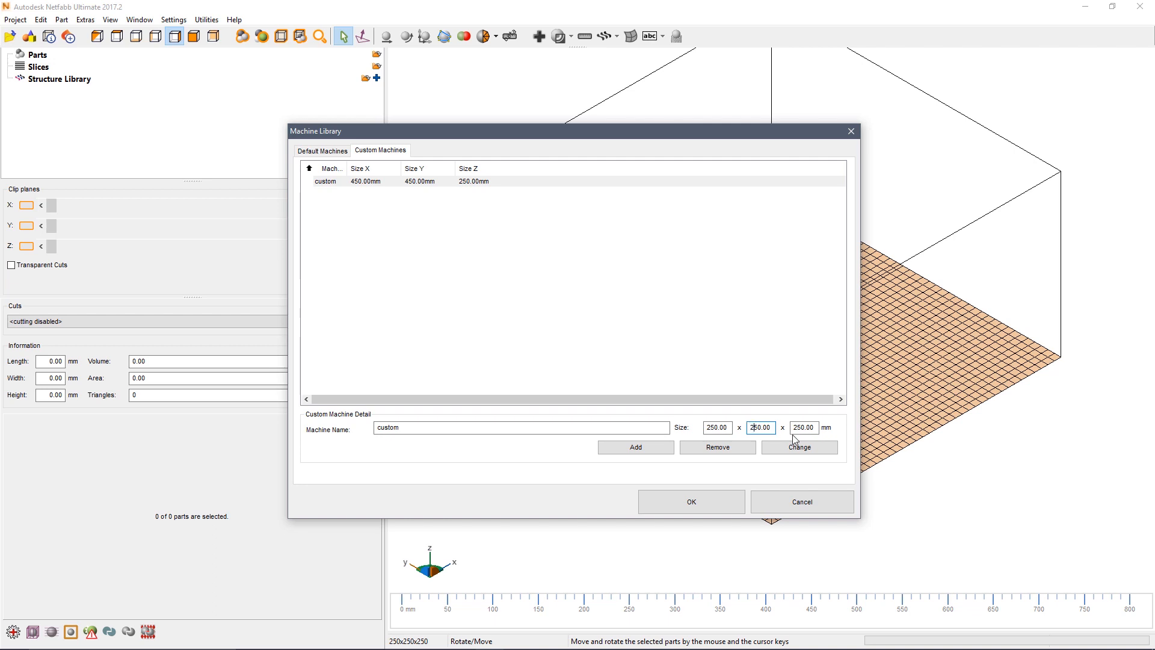
{"action": "left_click", "coordinate": [798, 446]}
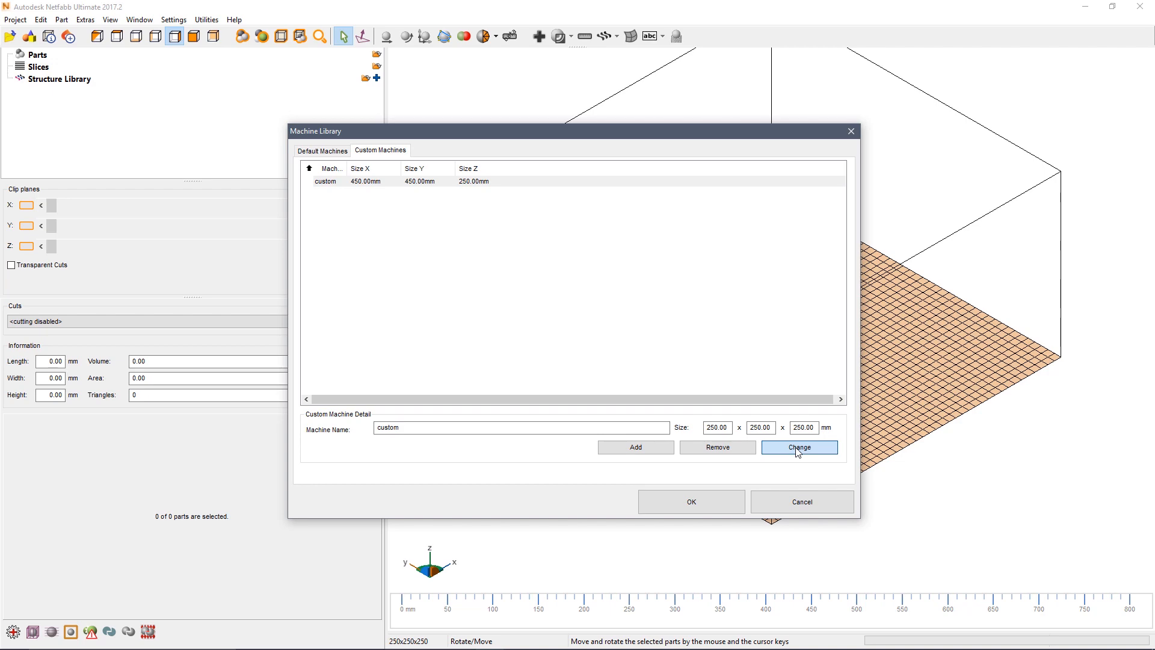
Step: Confirm the 250 mm platform and choose the Box primitive from the part library
{"action": "left_click", "coordinate": [691, 501]}
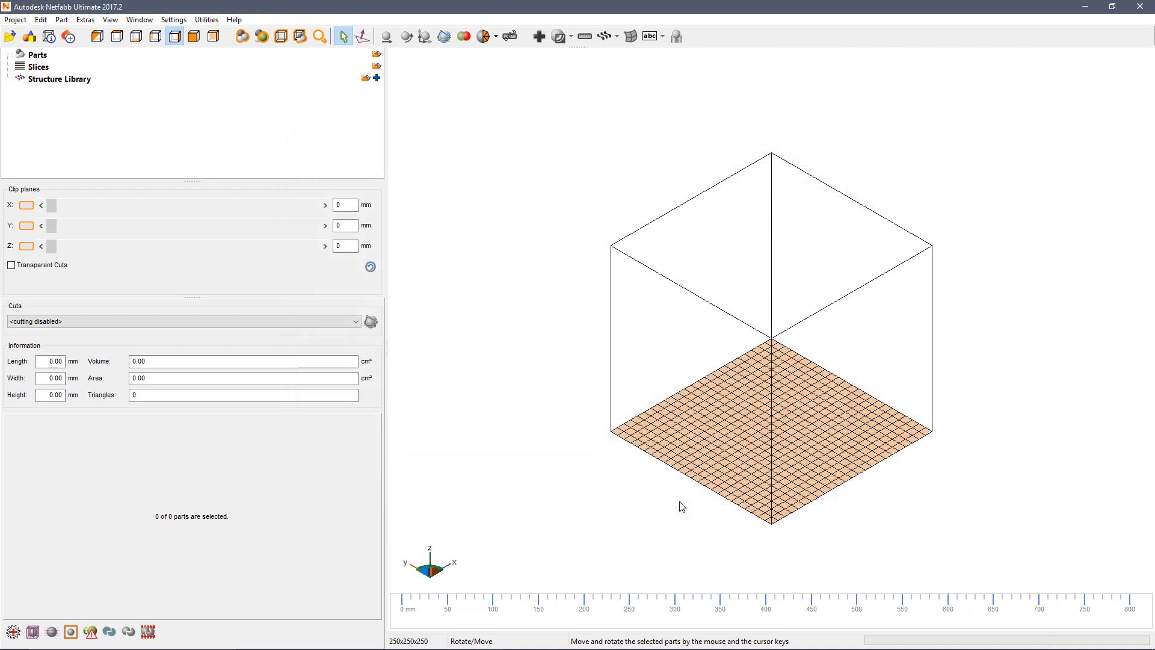
{"action": "mouse_move", "coordinate": [799, 290]}
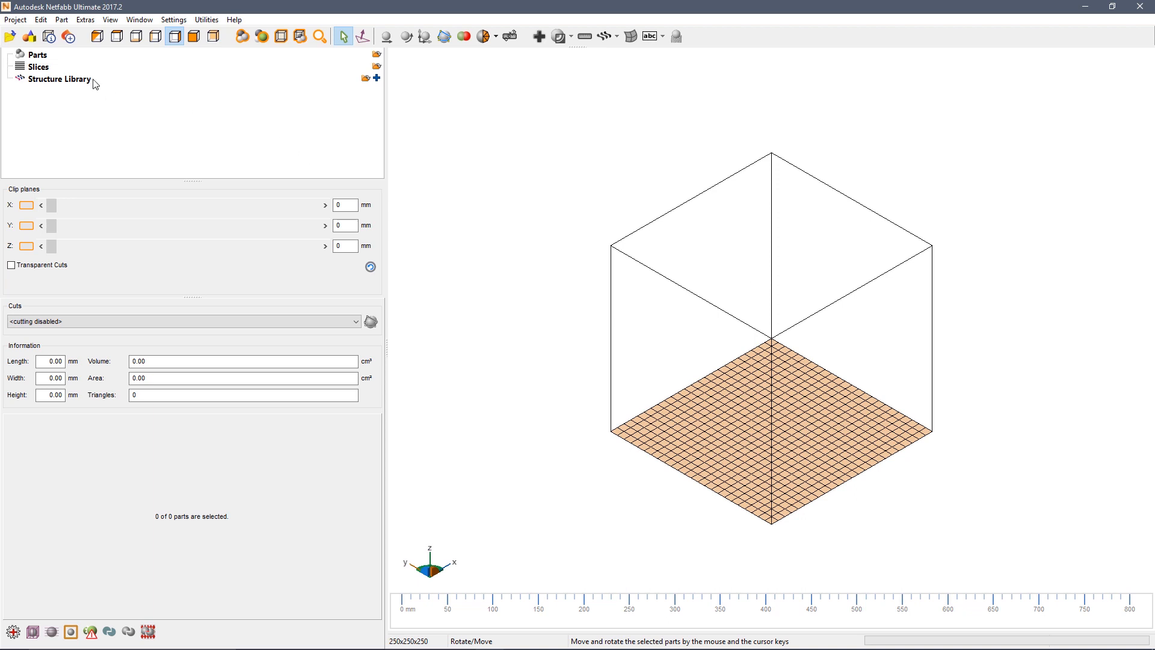
{"action": "mouse_move", "coordinate": [26, 32]}
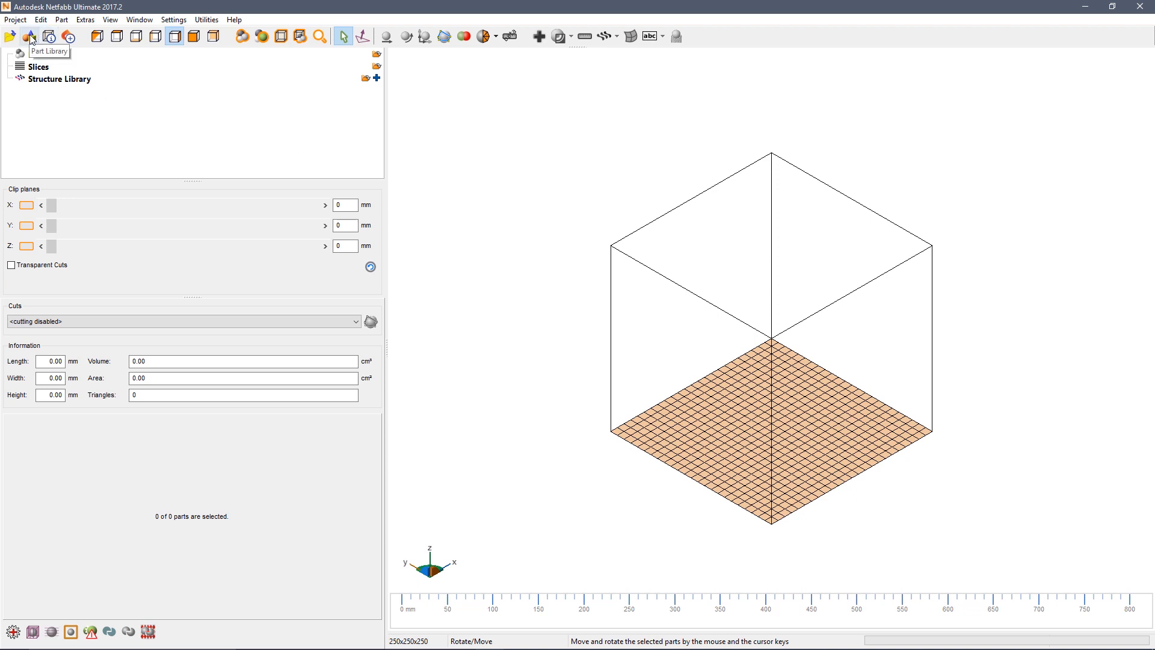
{"action": "left_click", "coordinate": [29, 28]}
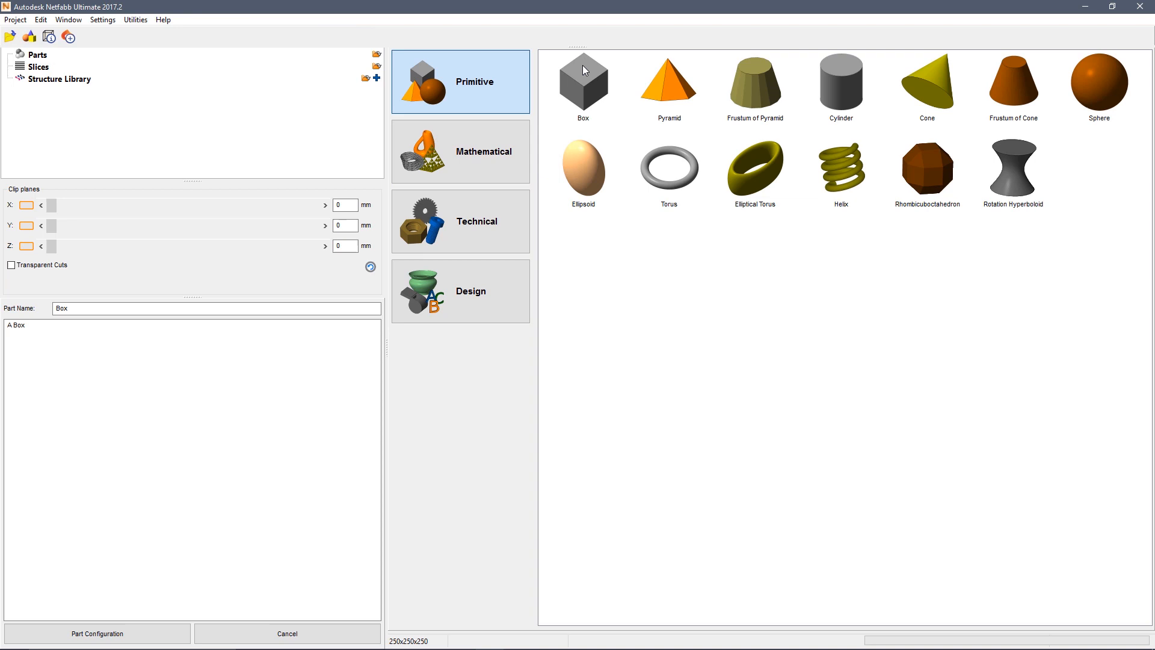
{"action": "left_click", "coordinate": [583, 82]}
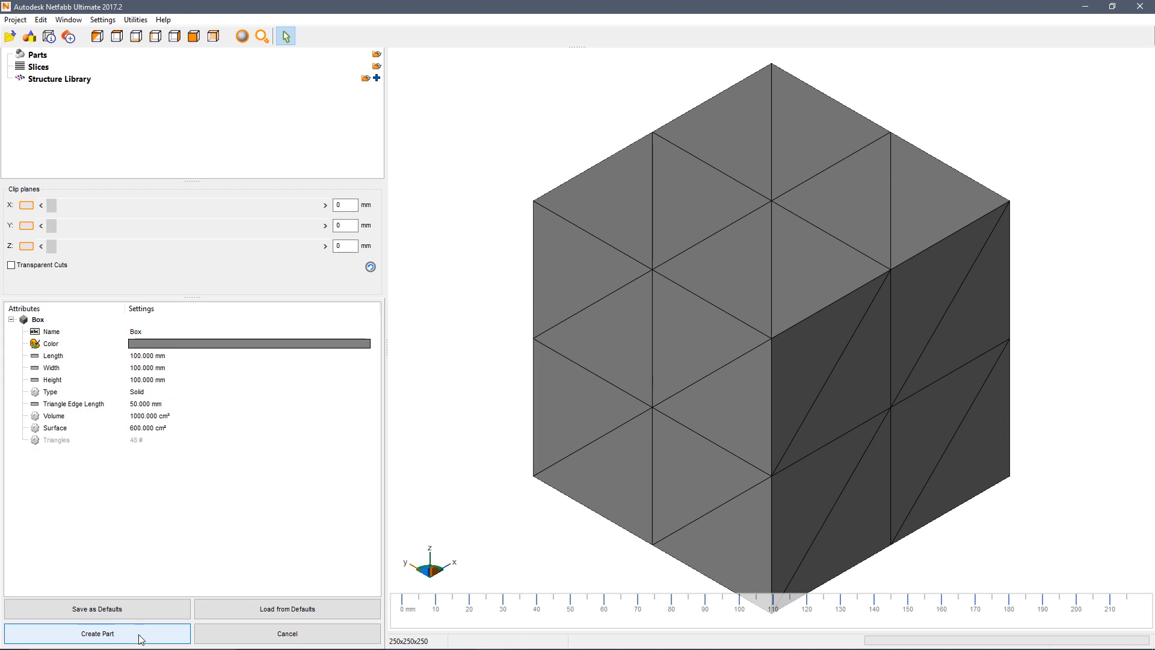
Step: Create the 100 mm box on the platform and inspect it from top, bottom, side and isometric views
{"action": "left_click", "coordinate": [97, 633]}
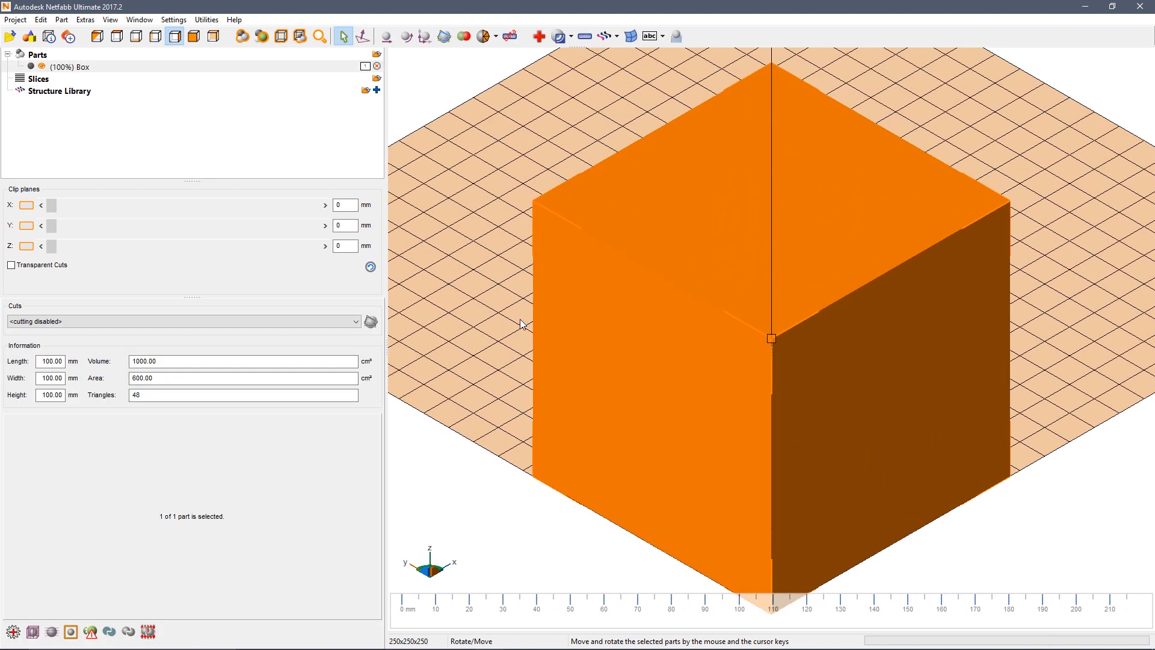
{"action": "mouse_move", "coordinate": [174, 82]}
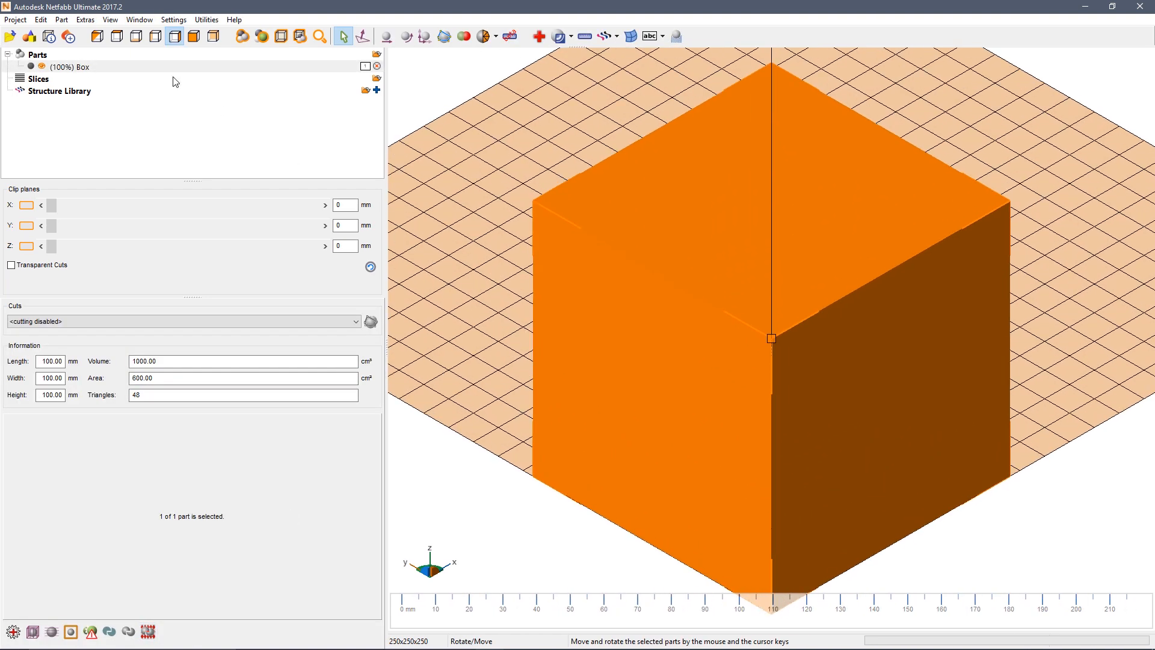
{"action": "left_click", "coordinate": [137, 36]}
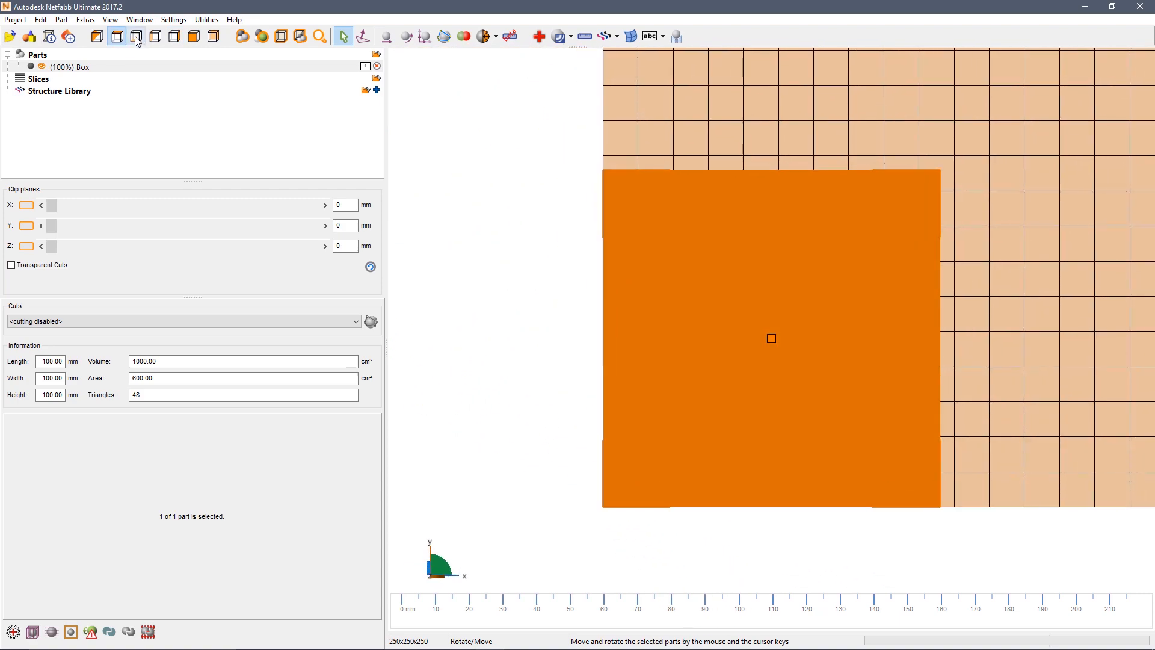
{"action": "left_click", "coordinate": [154, 37]}
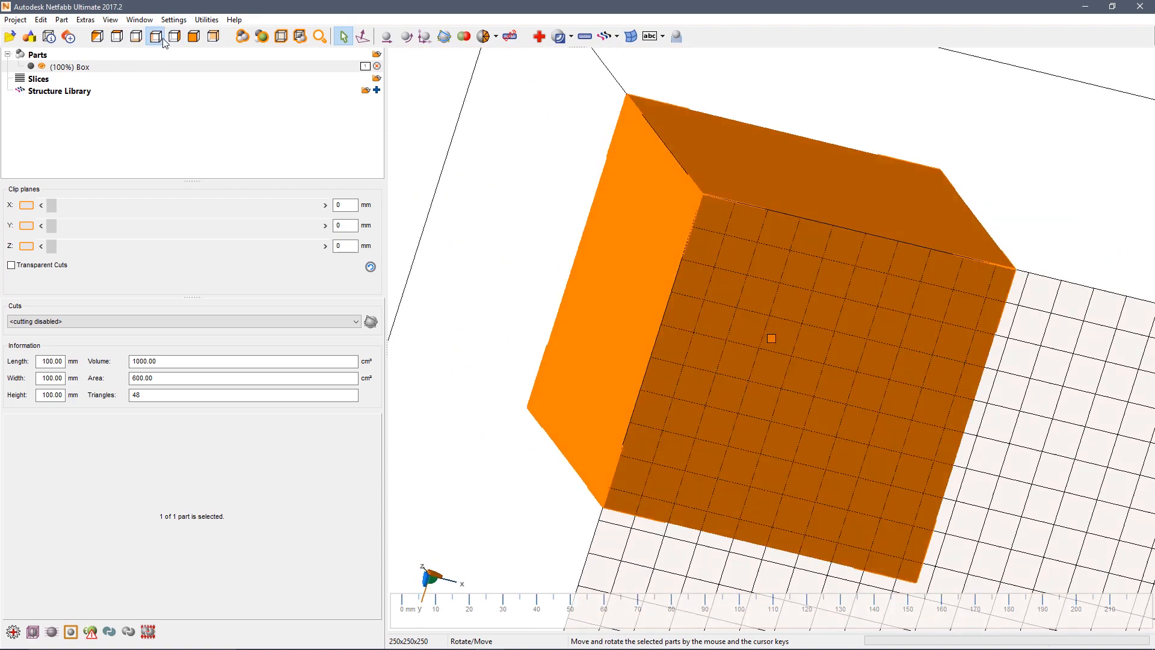
{"action": "left_click", "coordinate": [197, 36]}
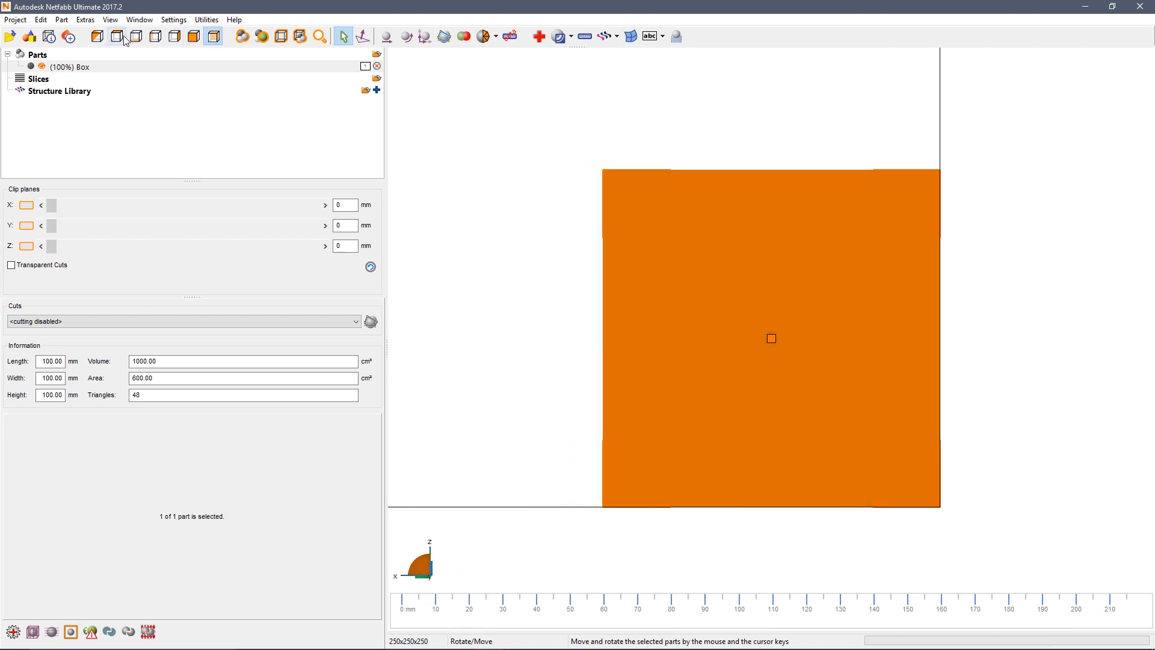
{"action": "left_click", "coordinate": [104, 38]}
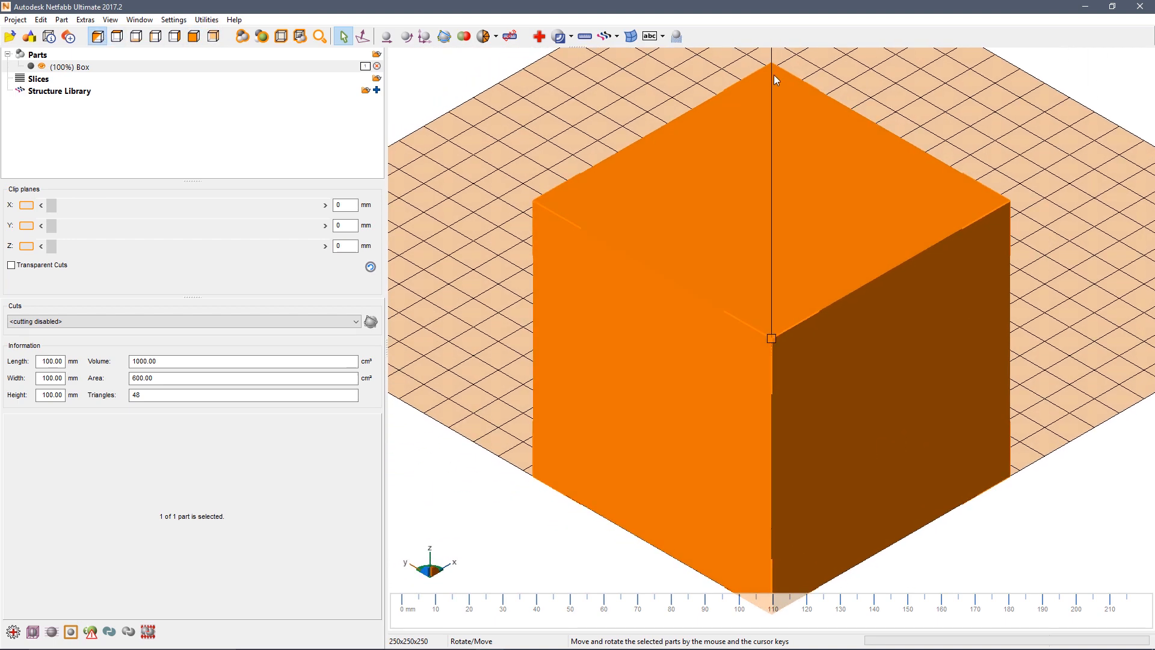
{"action": "mouse_move", "coordinate": [757, 151]}
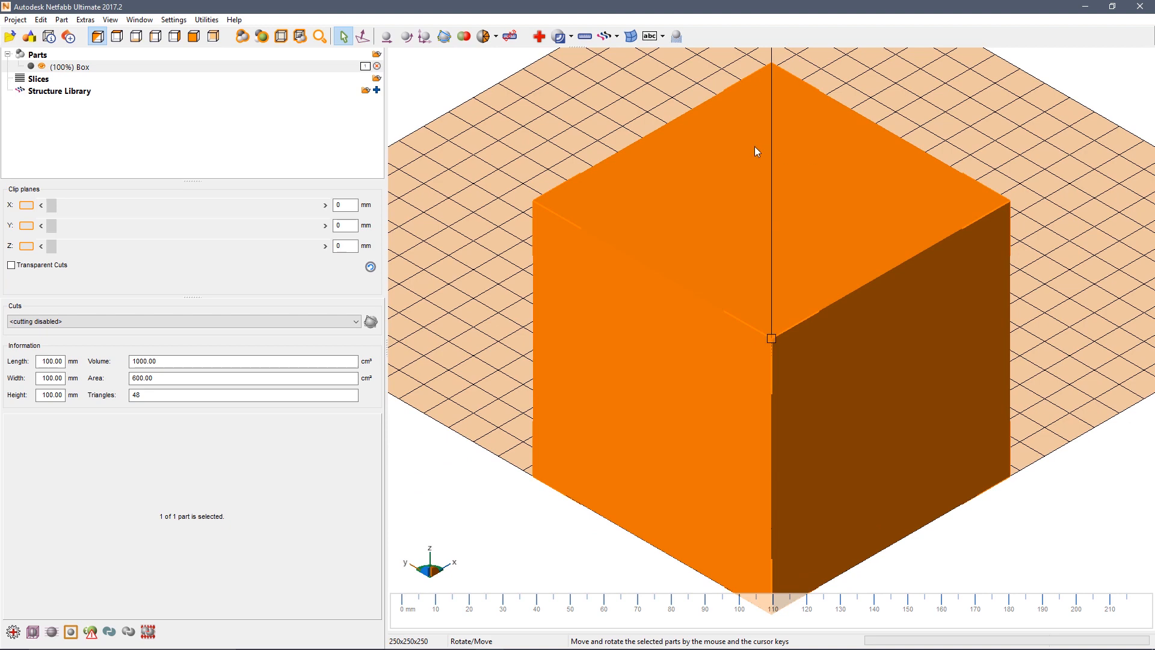
{"action": "mouse_move", "coordinate": [820, 161]}
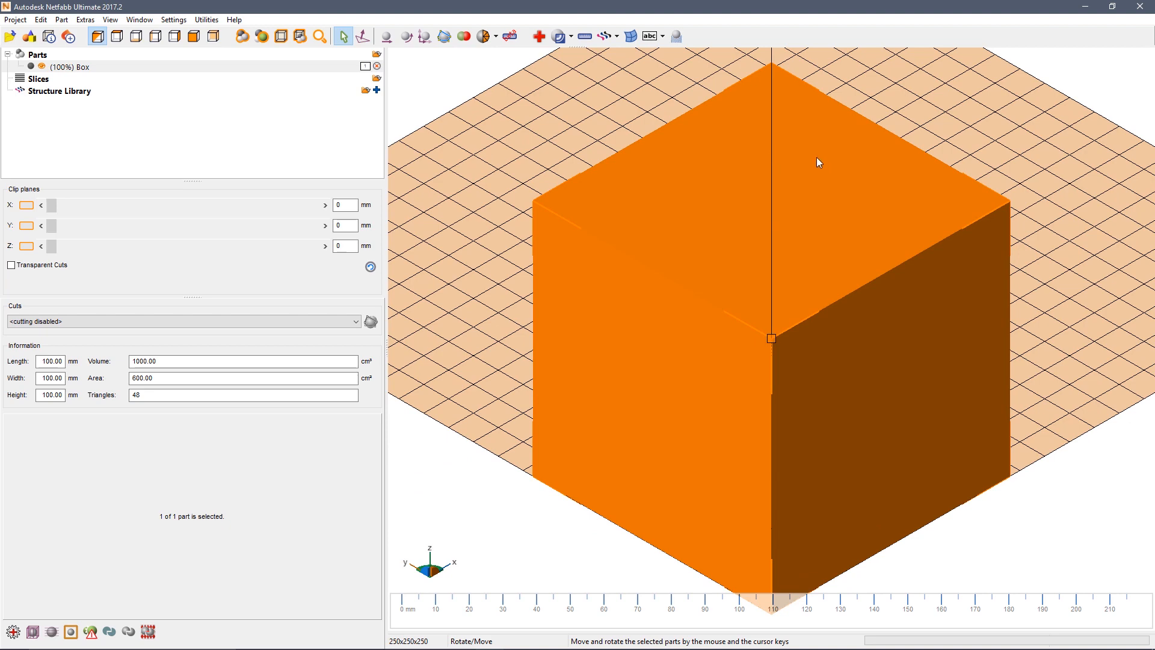
{"action": "left_click_drag", "start_coordinate": [818, 162], "coordinate": [821, 213]}
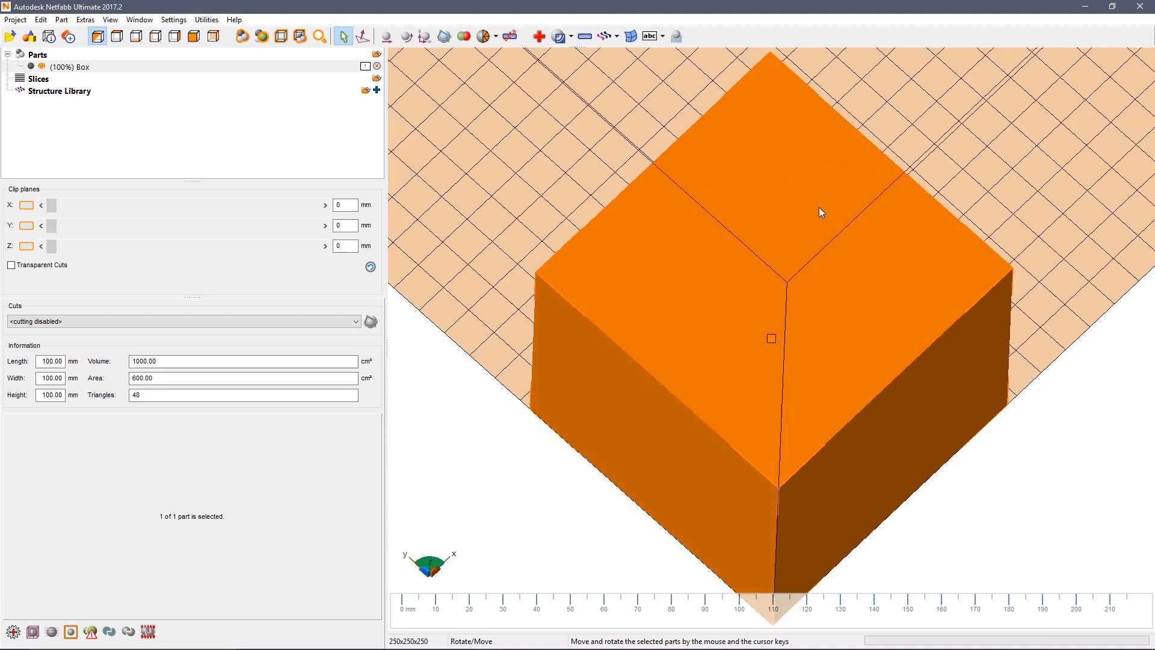
{"action": "left_click_drag", "start_coordinate": [821, 213], "coordinate": [867, 127]}
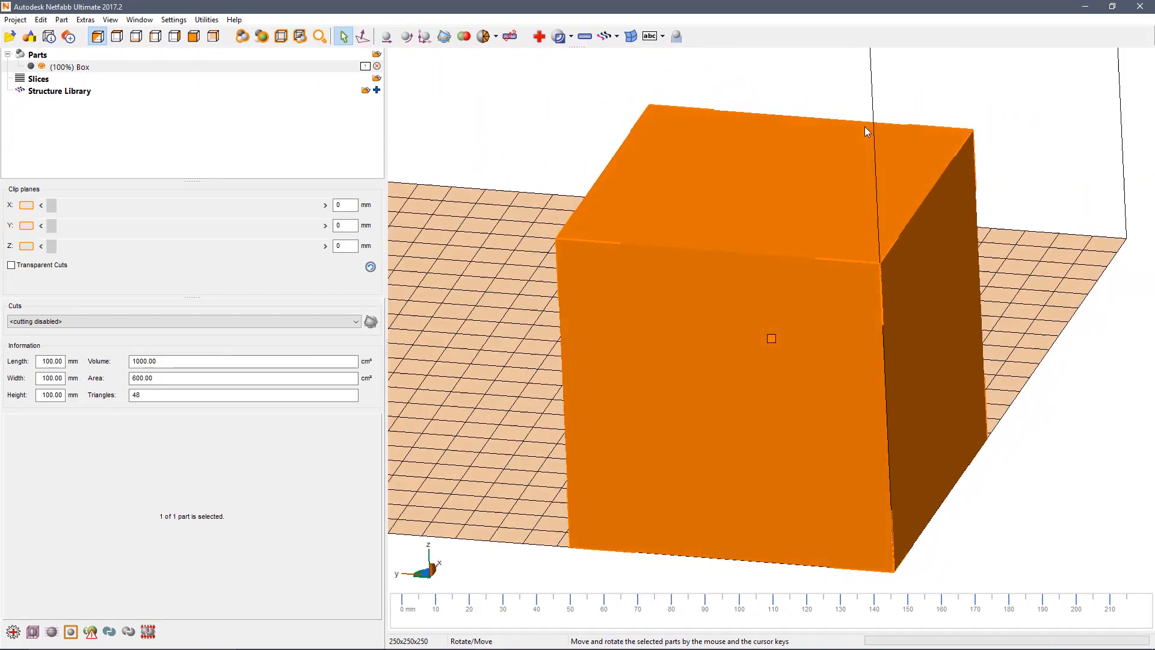
{"action": "left_click_drag", "start_coordinate": [866, 131], "coordinate": [763, 369]}
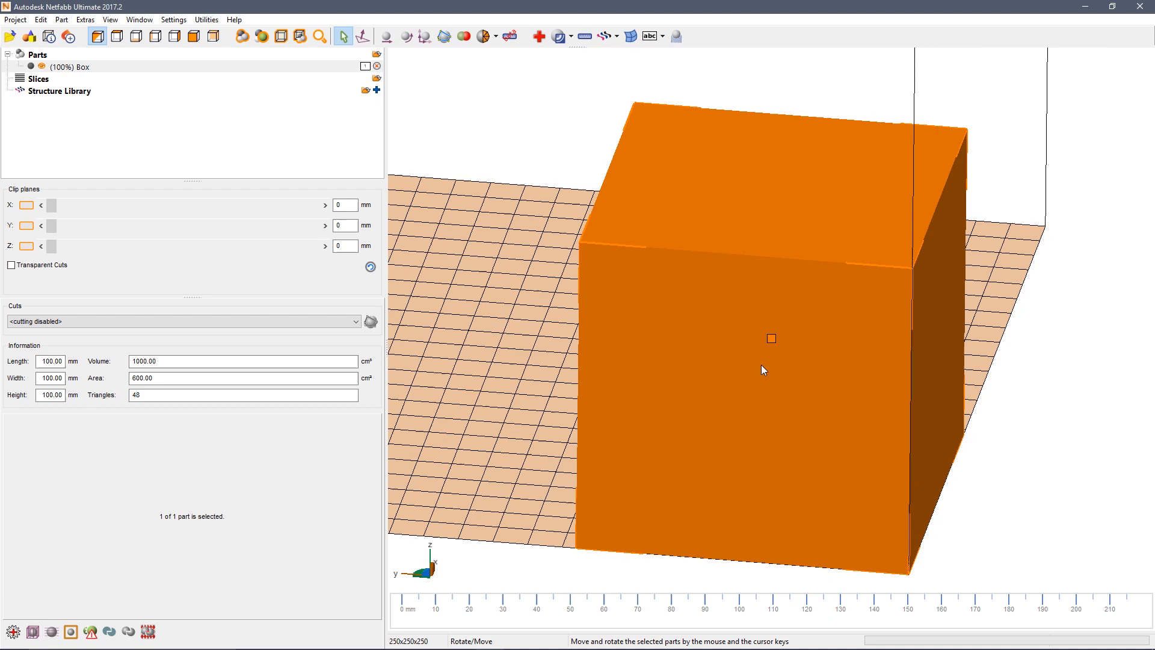
{"action": "mouse_move", "coordinate": [832, 398]}
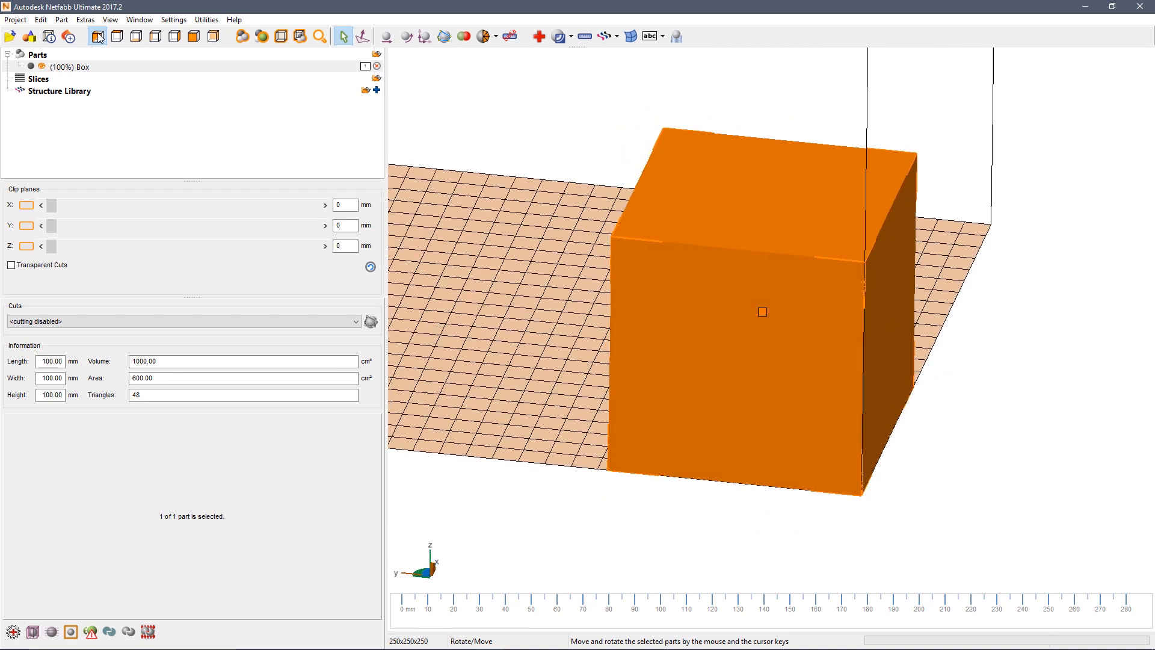
Step: Drag the box toward the platform centre, rotate it, and show it in 3D perspective
{"action": "left_click", "coordinate": [118, 37]}
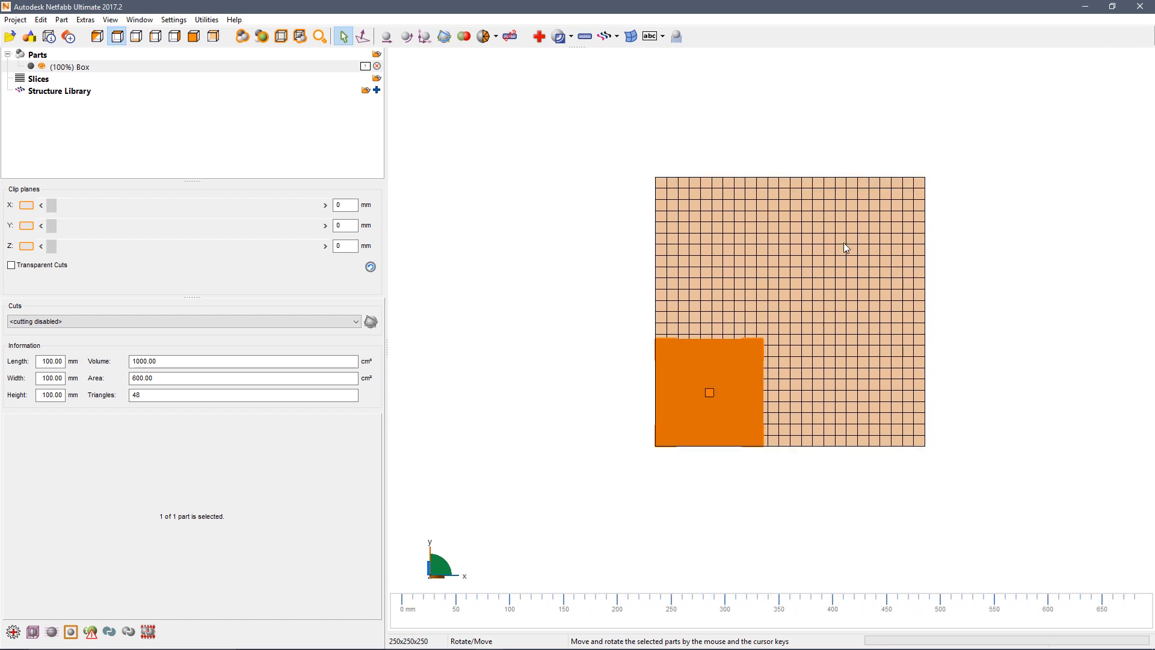
{"action": "mouse_move", "coordinate": [710, 403]}
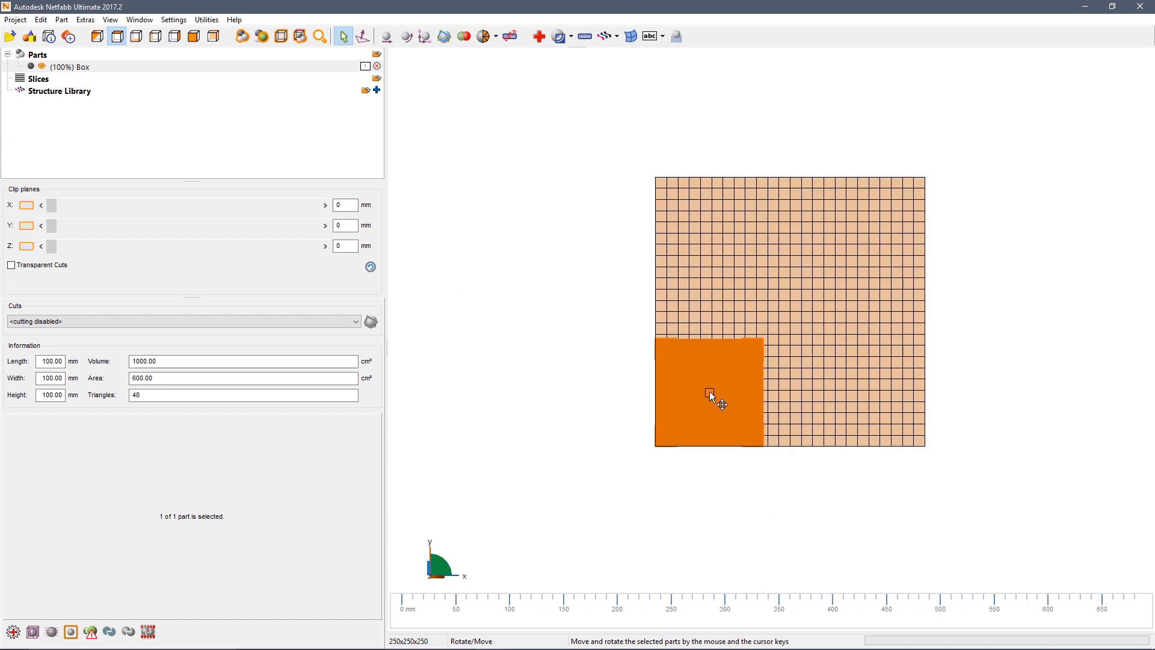
{"action": "left_click_drag", "start_coordinate": [710, 392], "coordinate": [784, 343]}
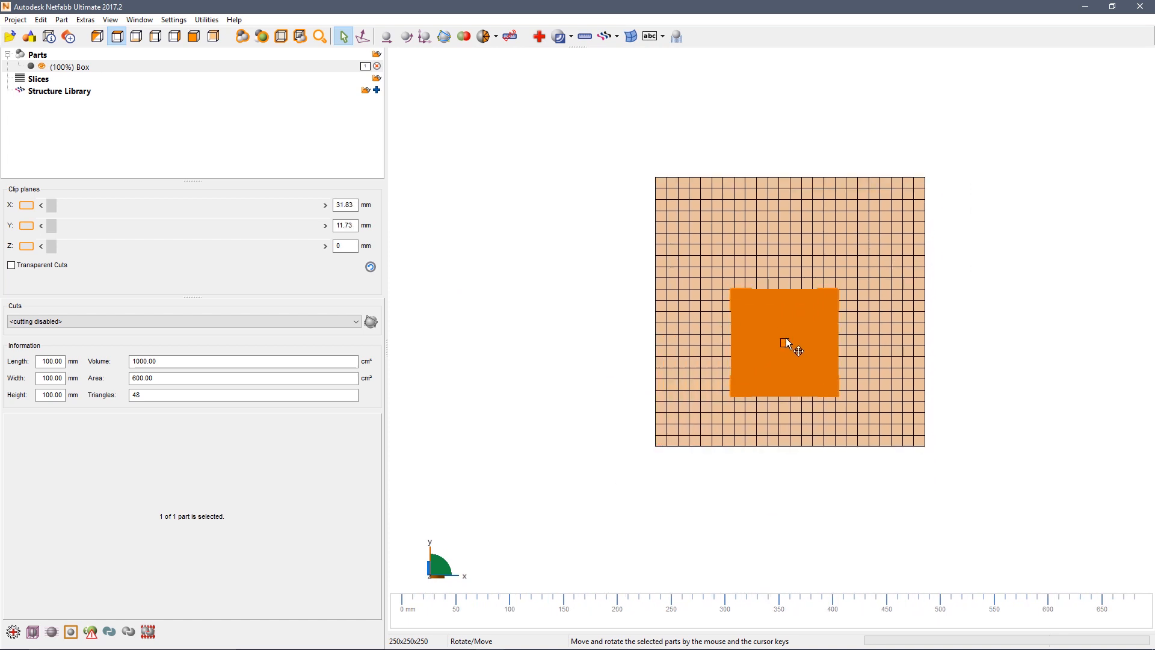
{"action": "left_click_drag", "start_coordinate": [786, 344], "coordinate": [795, 310]}
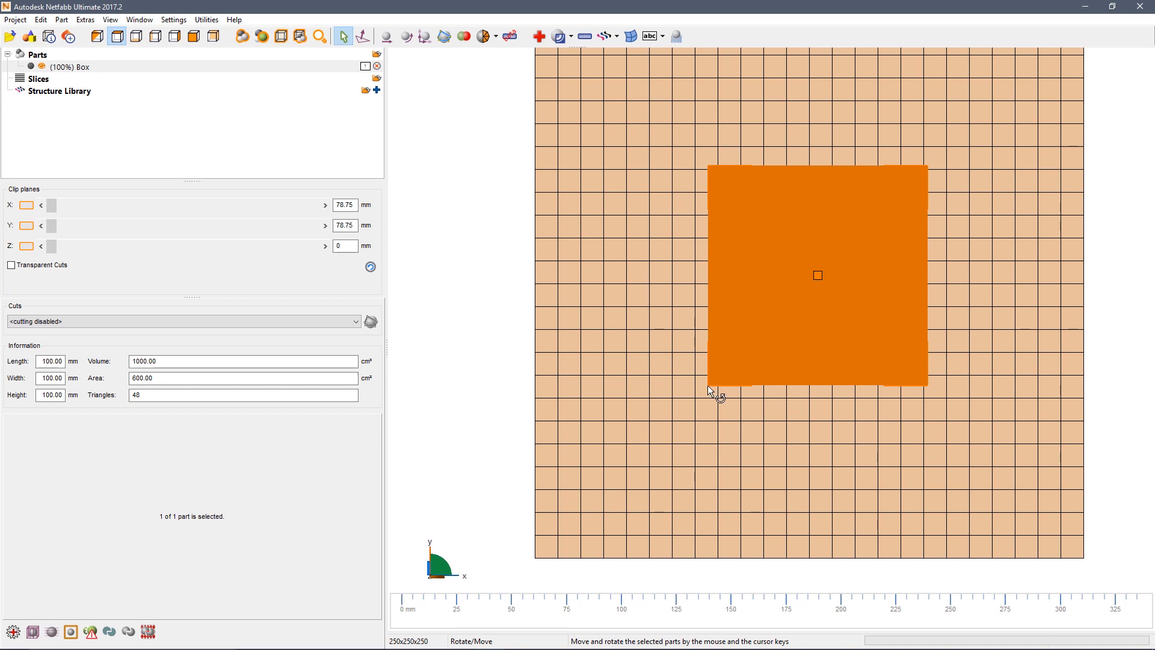
{"action": "left_click_drag", "start_coordinate": [711, 390], "coordinate": [788, 431]}
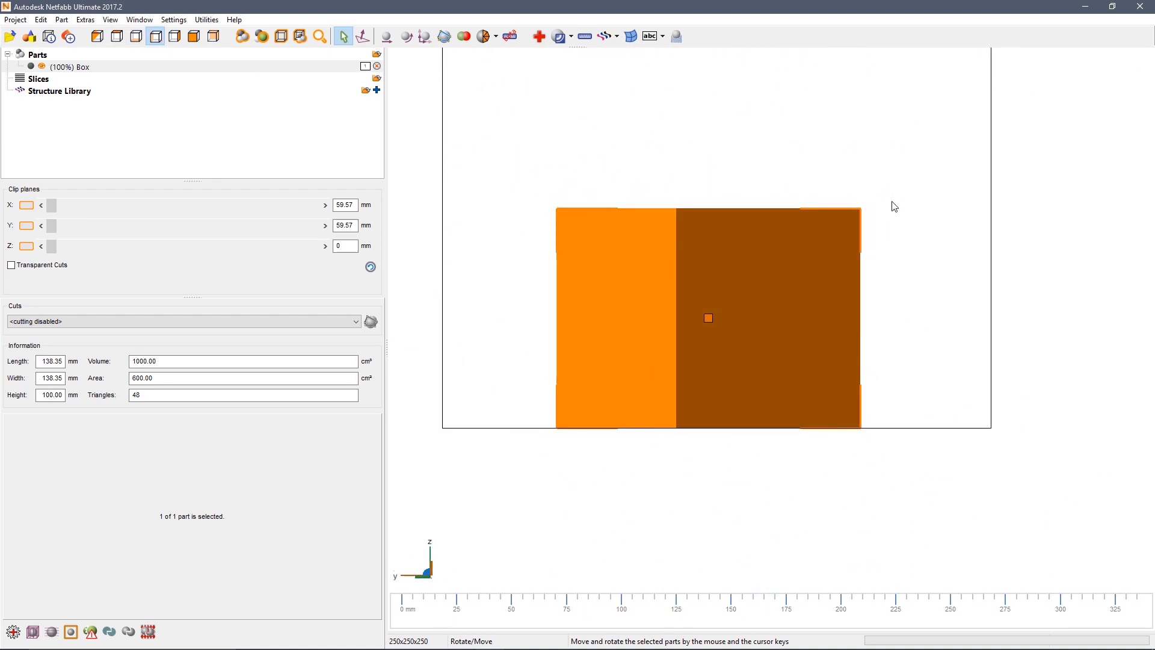
{"action": "mouse_move", "coordinate": [707, 322]}
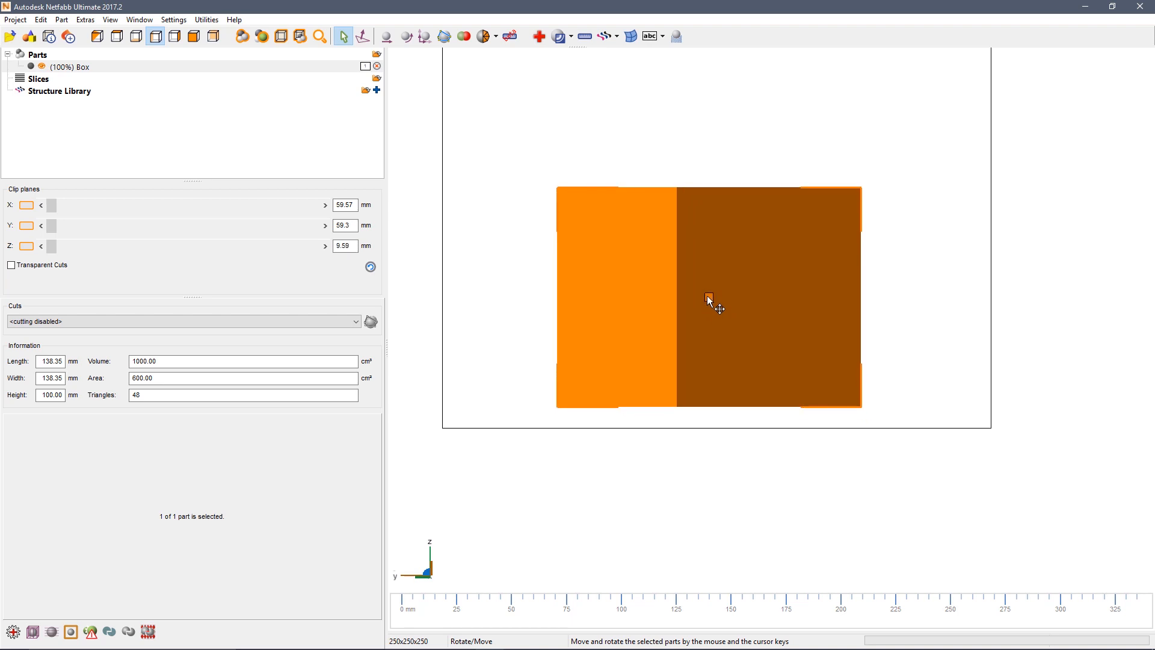
{"action": "left_click", "coordinate": [844, 118]}
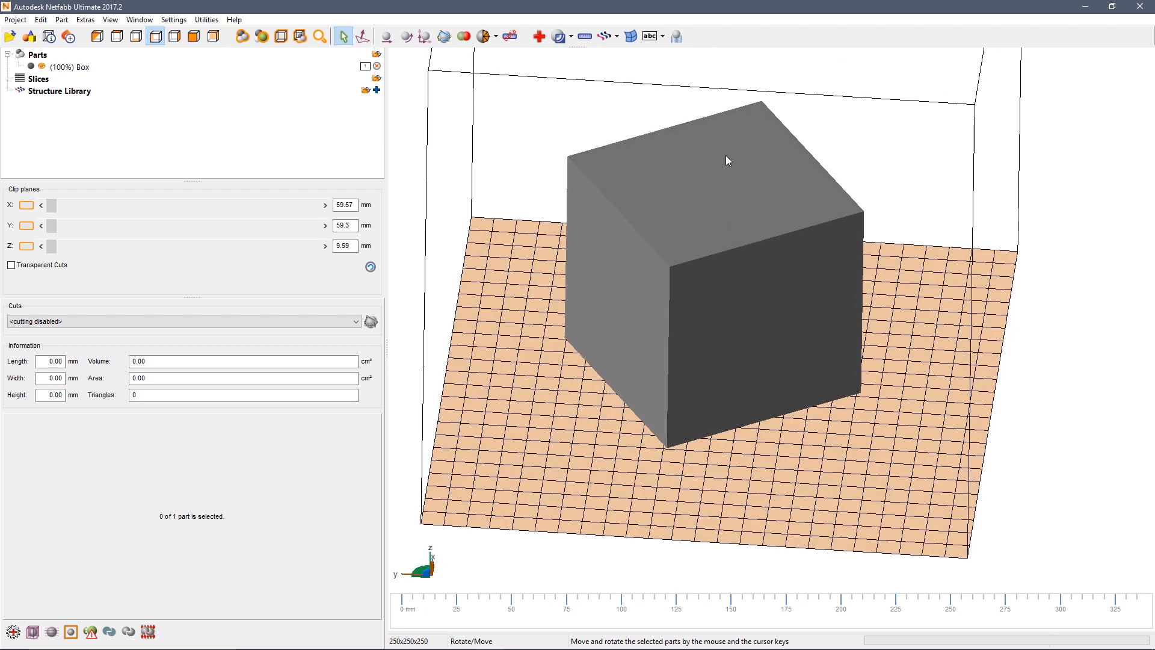
Step: Translate the box 5 mm along X so its position reads 64.57 mm
{"action": "right_click", "coordinate": [728, 158]}
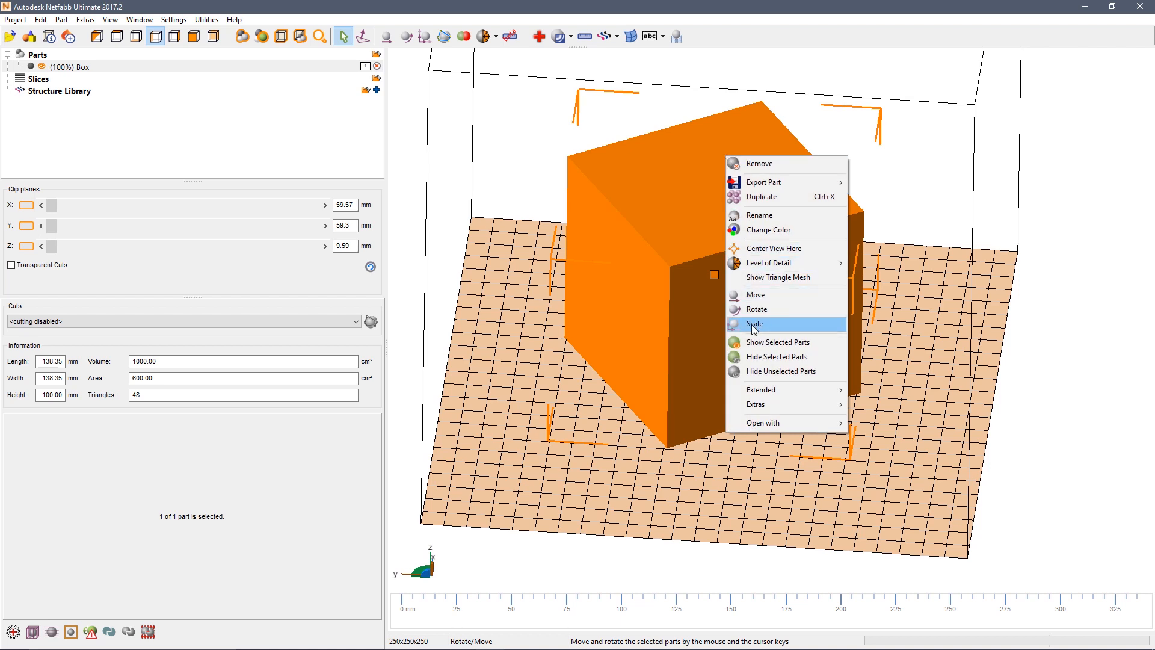
{"action": "left_click", "coordinate": [756, 294]}
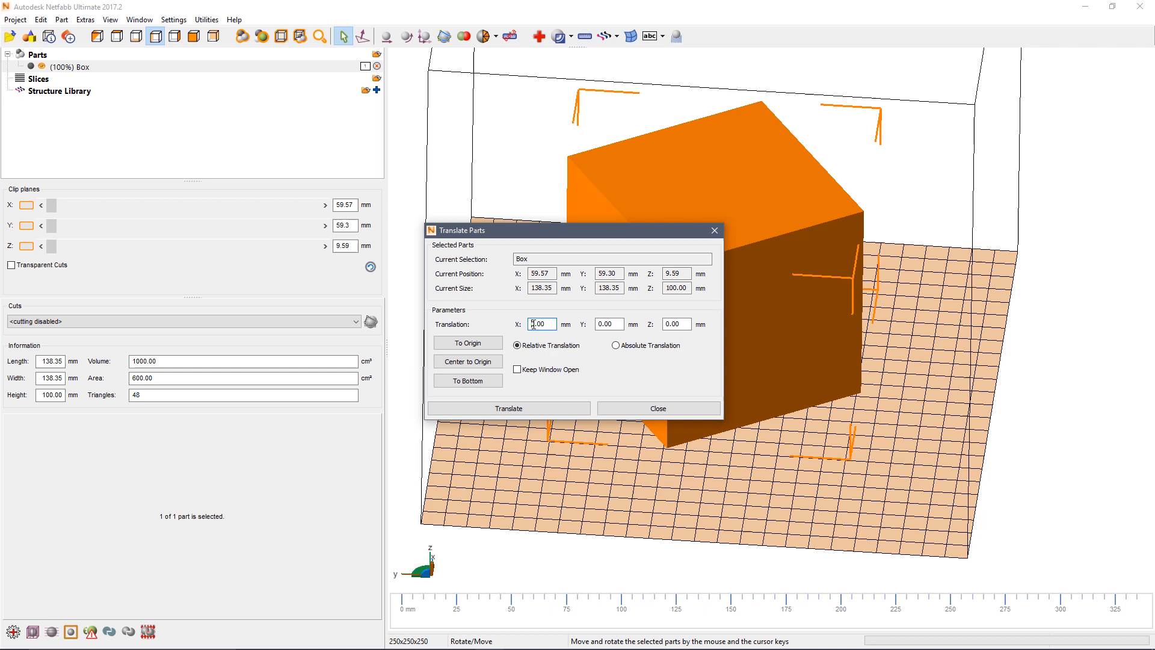
{"action": "left_click", "coordinate": [542, 324]}
{"action": "type", "text": "5"}
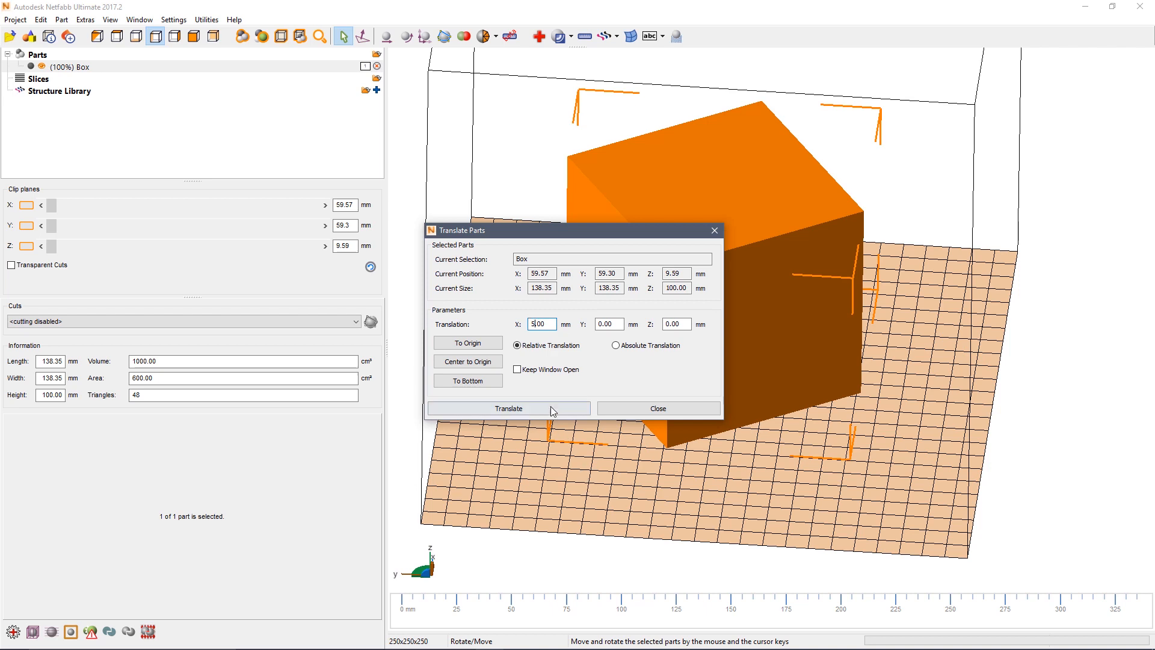
{"action": "left_click", "coordinate": [508, 408]}
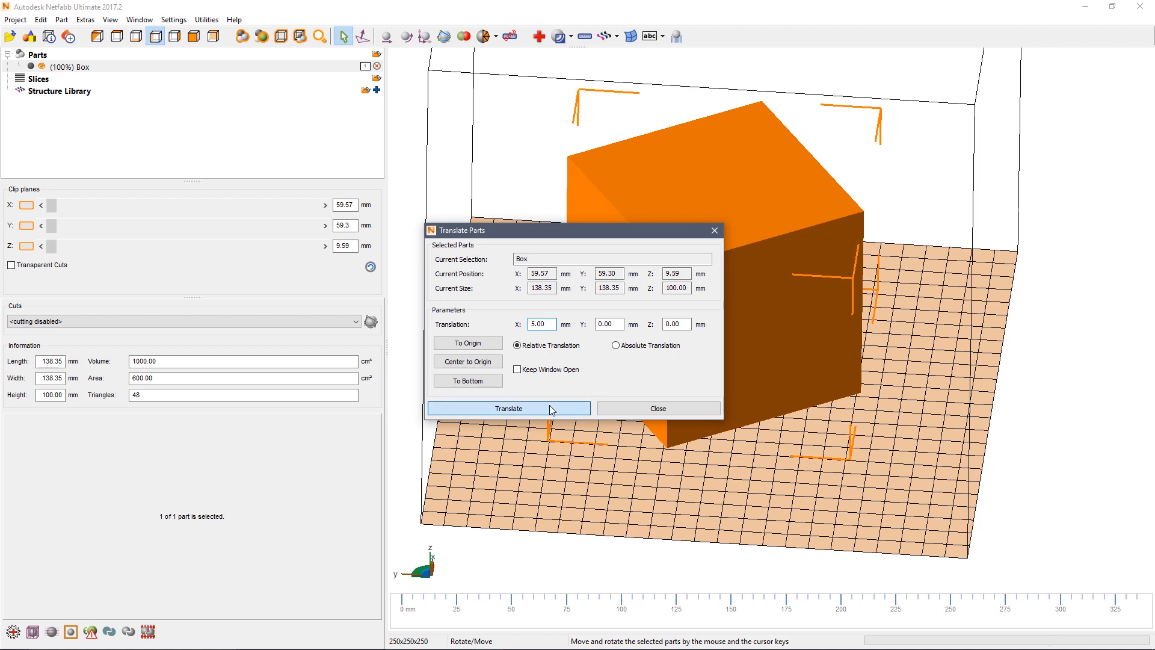
{"action": "left_click", "coordinate": [508, 408]}
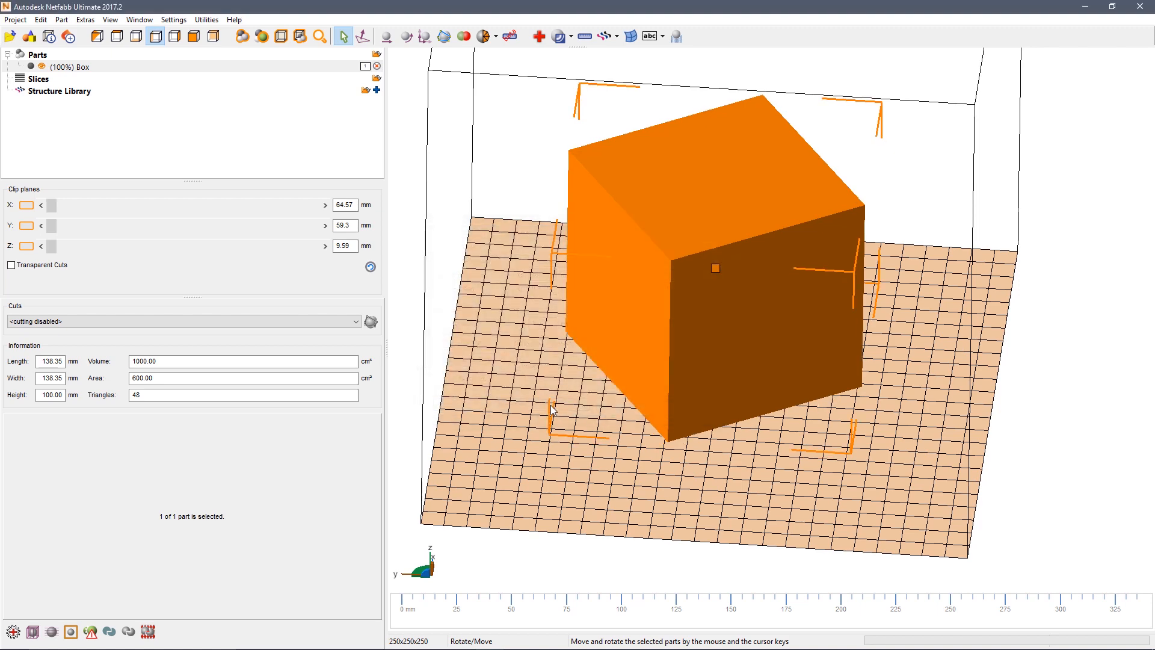
{"action": "left_click", "coordinate": [942, 233]}
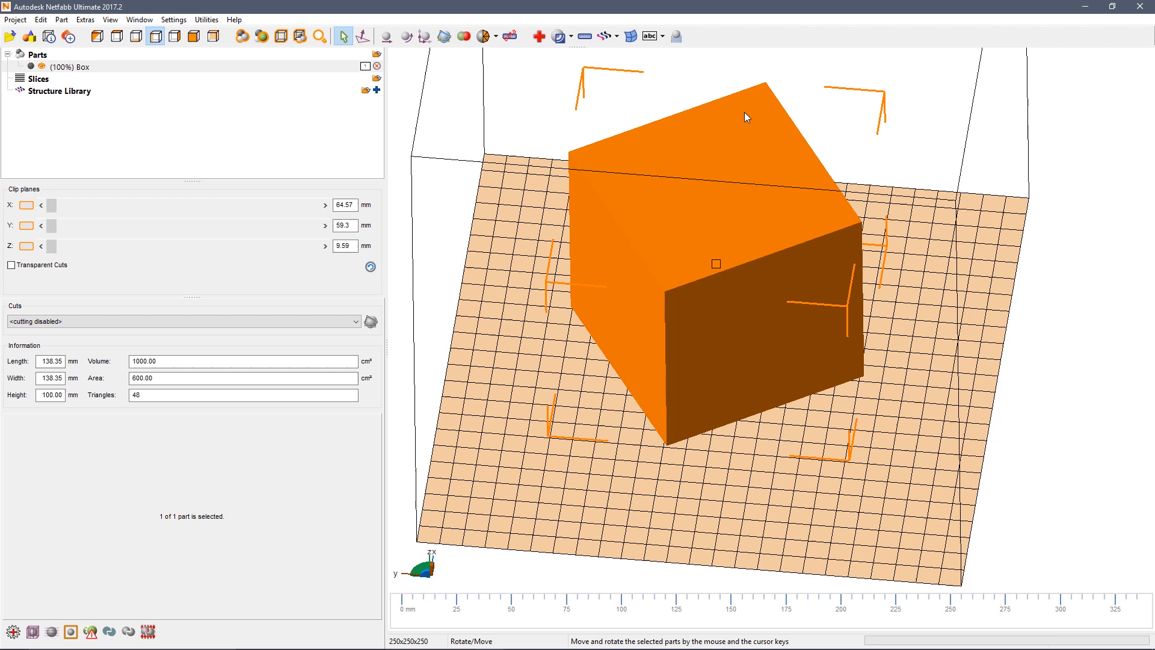
{"action": "mouse_move", "coordinate": [756, 110]}
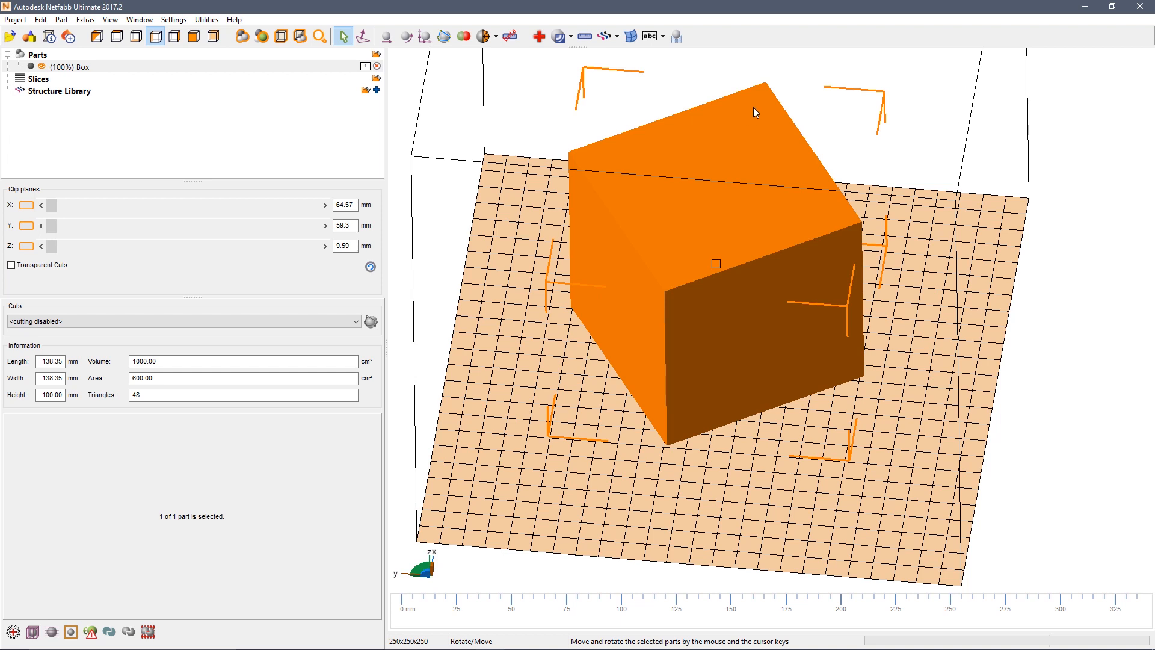
Step: Remove the Box part from the project, leaving the platform empty
{"action": "right_click", "coordinate": [755, 111]}
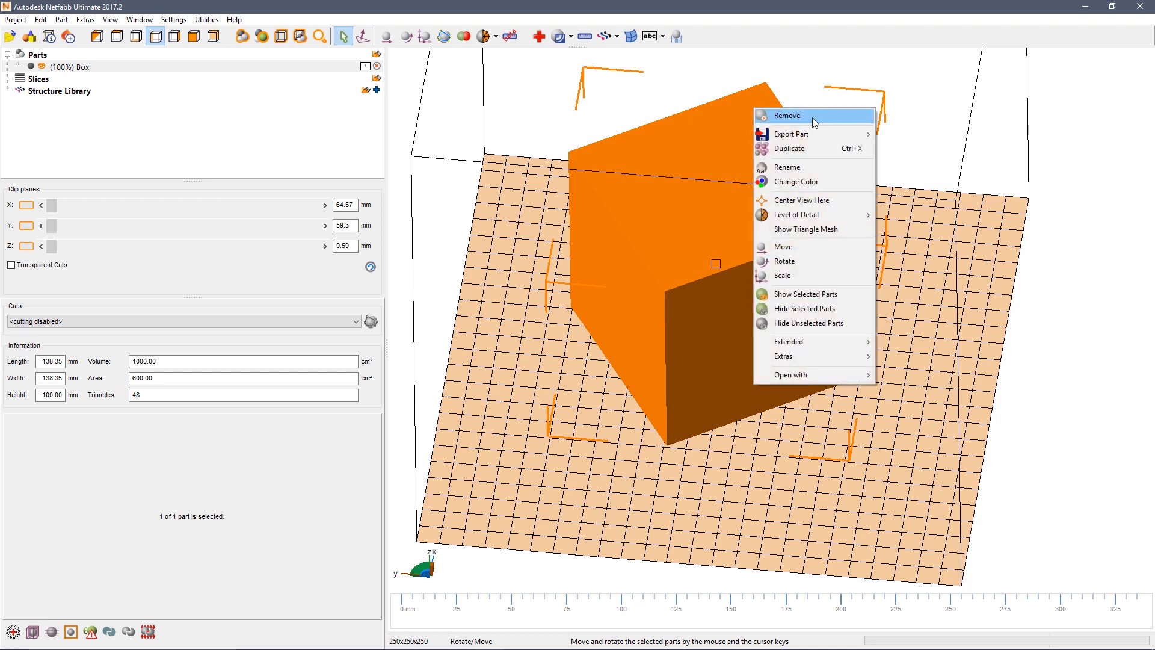
{"action": "mouse_move", "coordinate": [798, 118]}
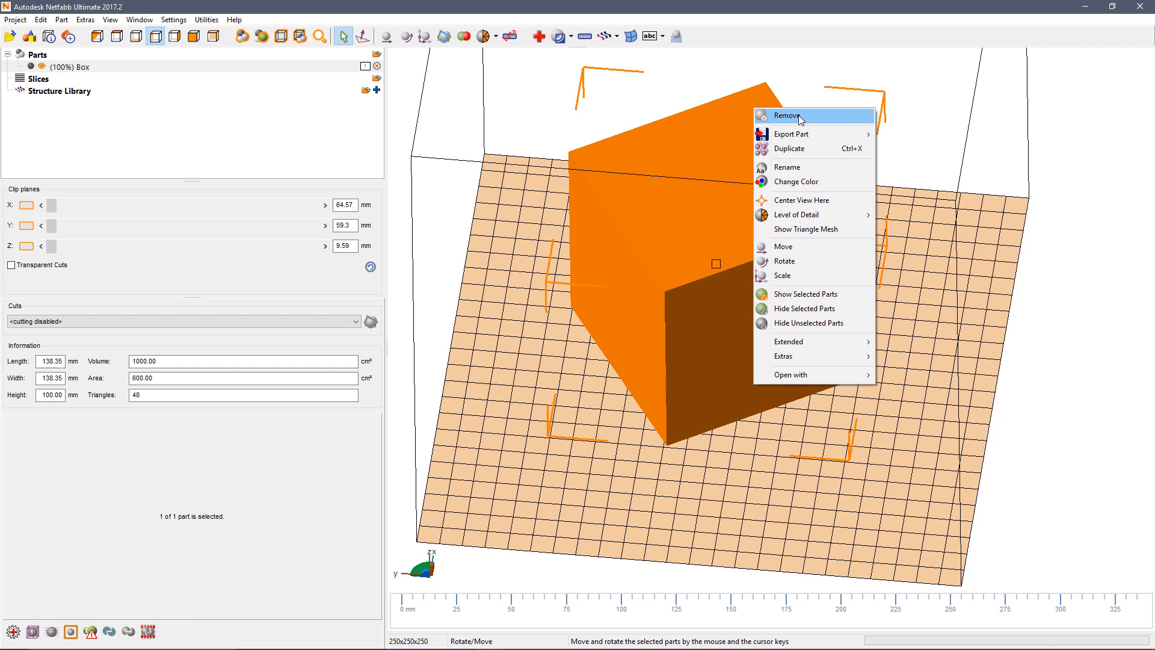
{"action": "left_click", "coordinate": [786, 115]}
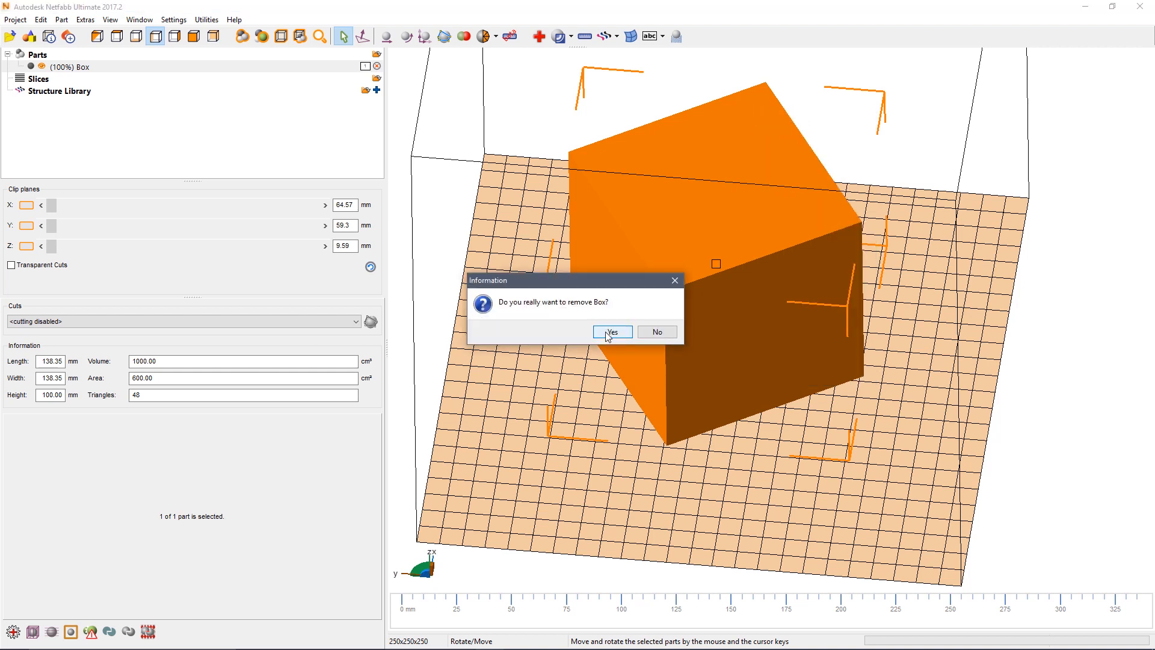
{"action": "left_click", "coordinate": [611, 332]}
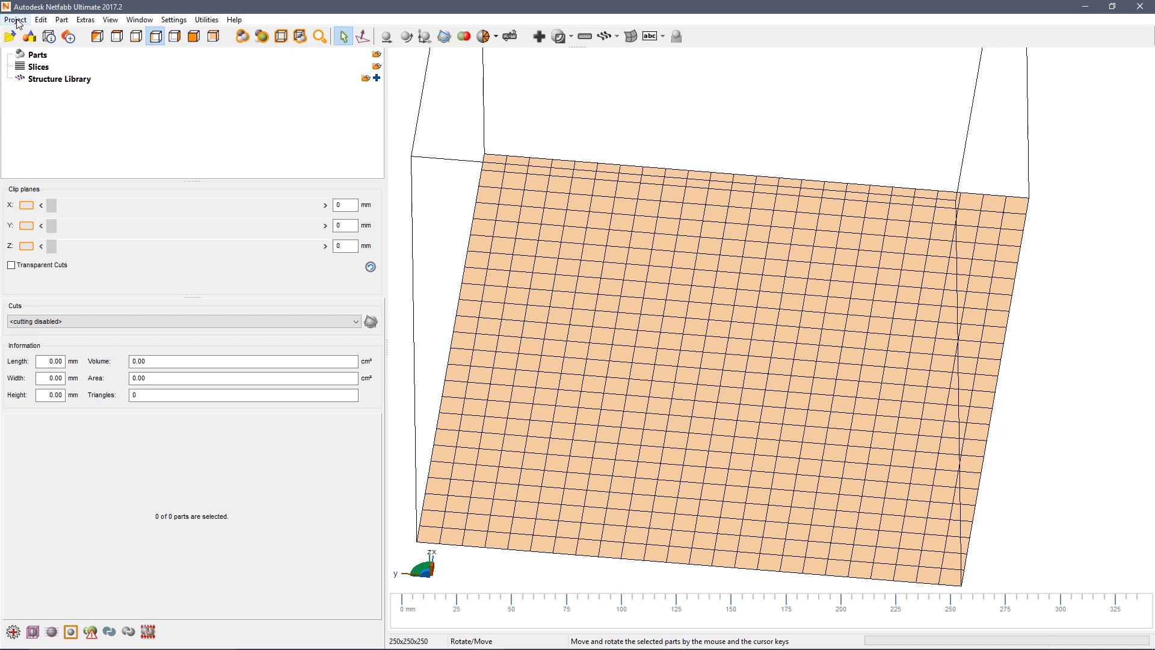
Step: Add 1-extruder_carrier.stl from the Nurture_Data folder via Project > Add Part
{"action": "left_click", "coordinate": [15, 21]}
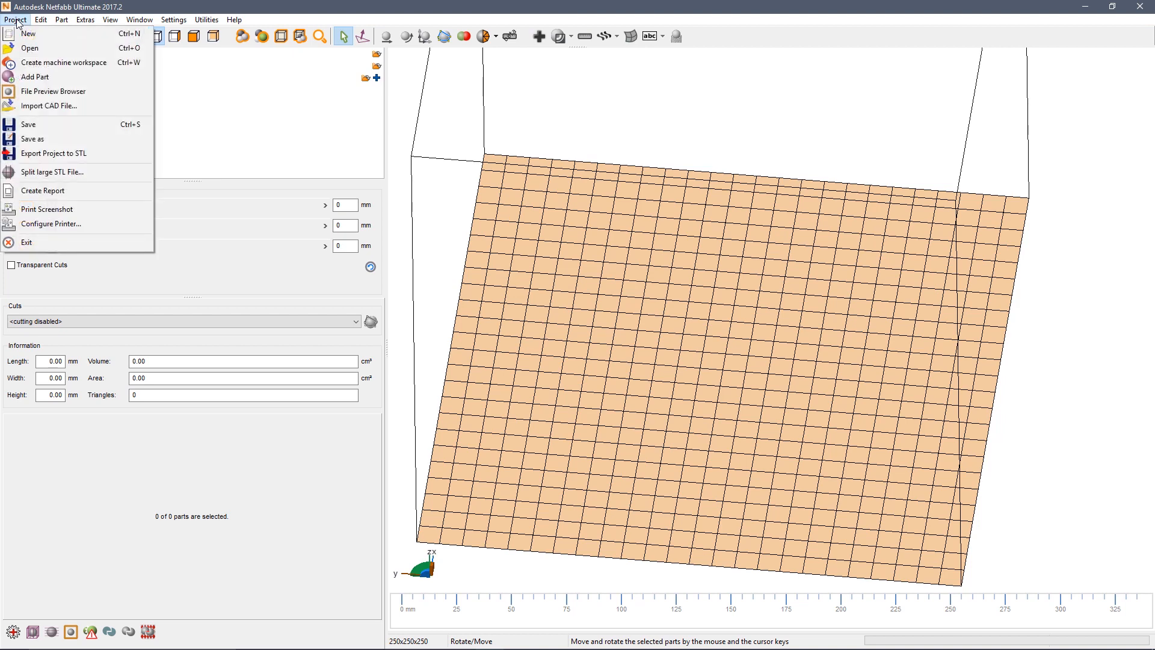
{"action": "left_click", "coordinate": [36, 77]}
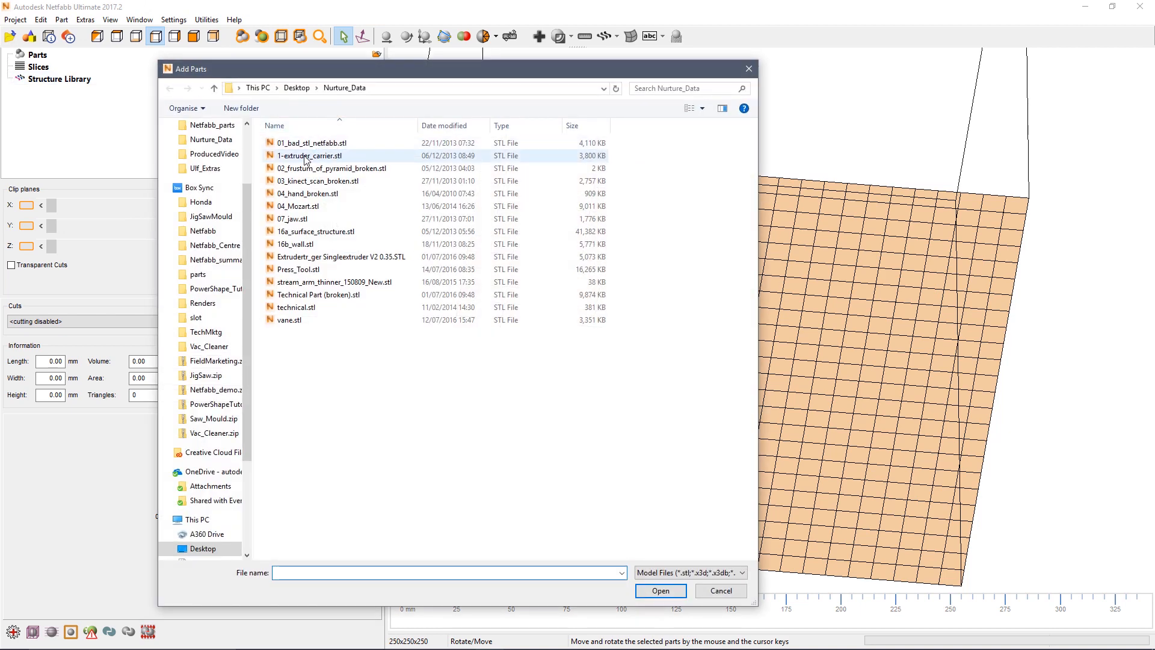
{"action": "left_click", "coordinate": [309, 155]}
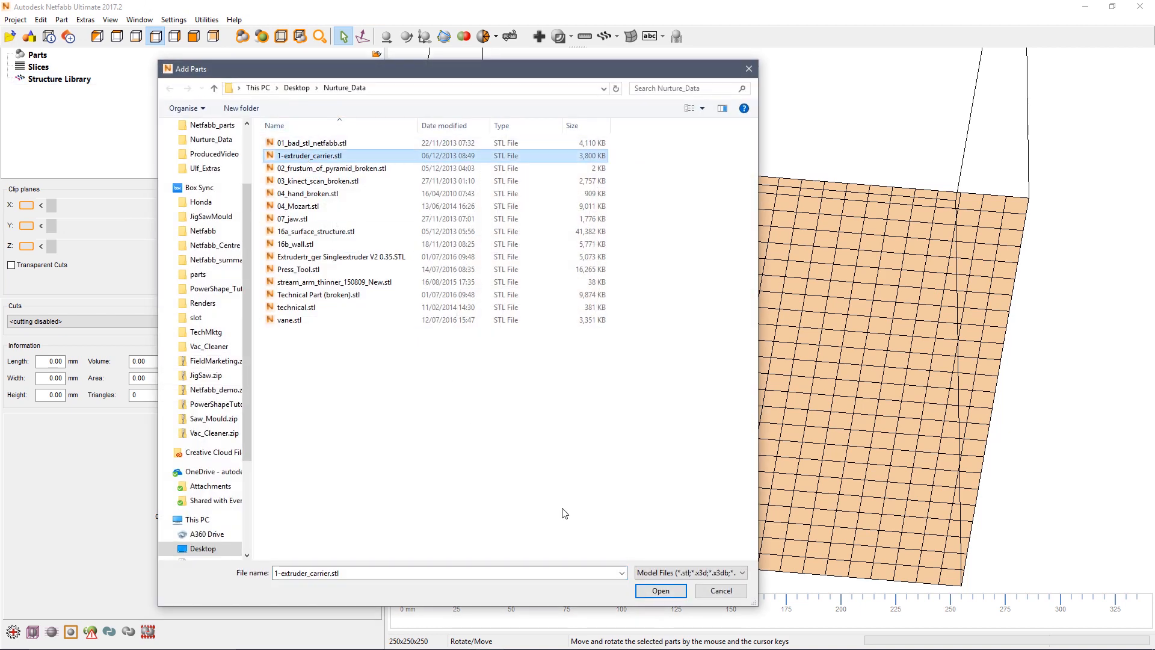
{"action": "left_click", "coordinate": [660, 589]}
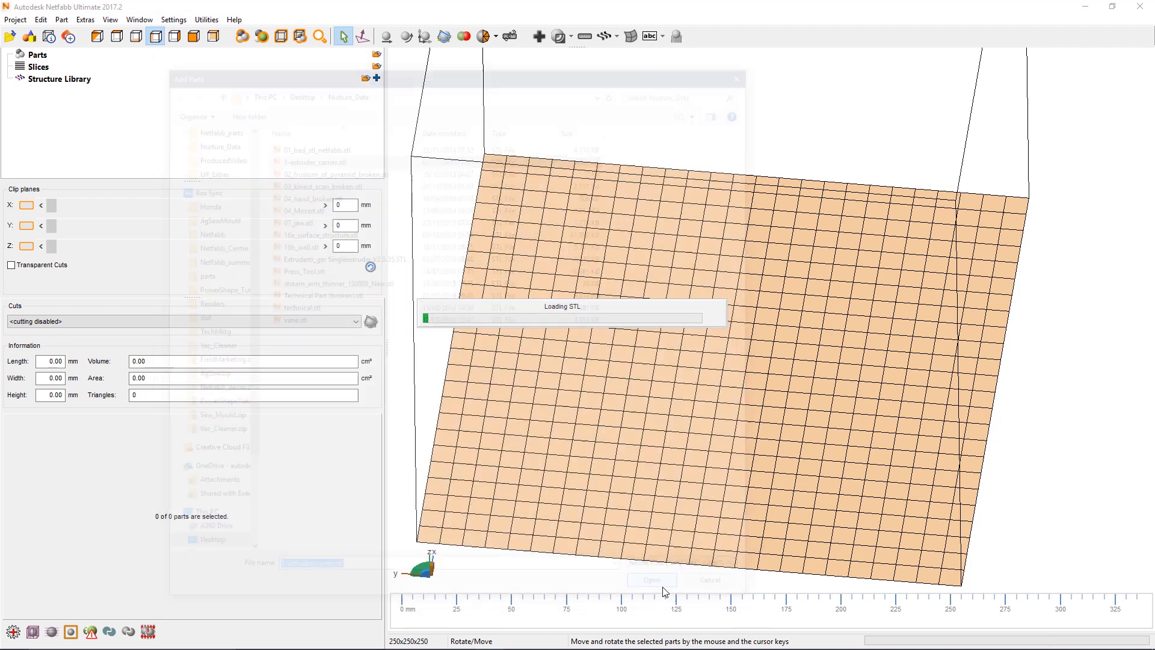
{"action": "left_click", "coordinate": [651, 579]}
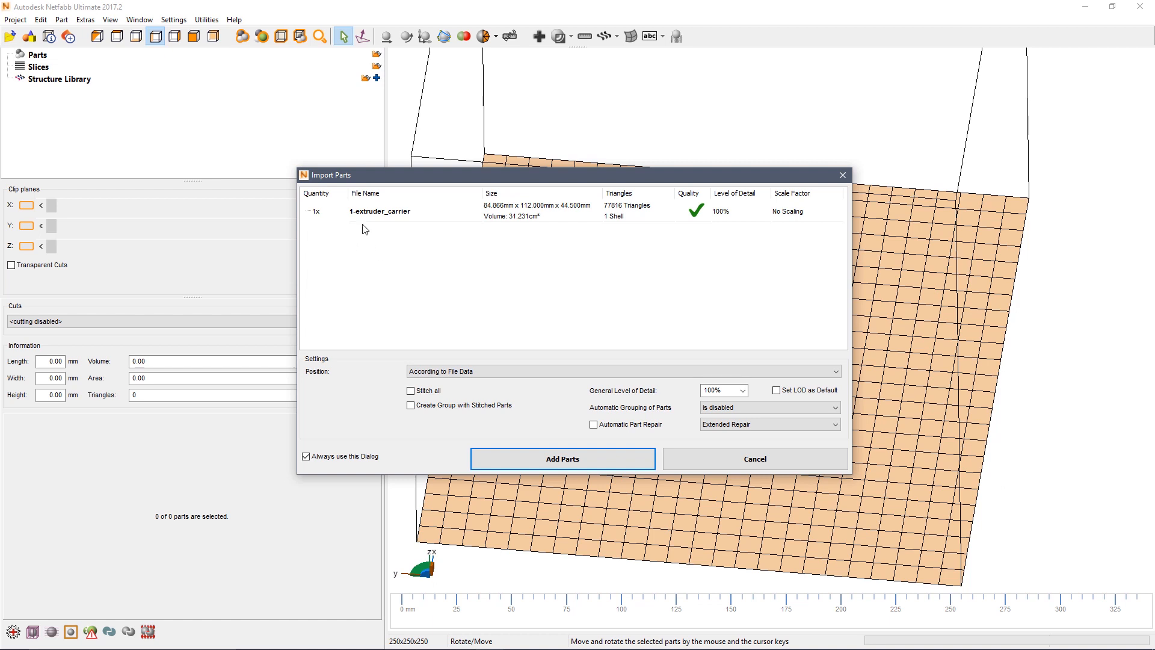
{"action": "mouse_move", "coordinate": [314, 215]}
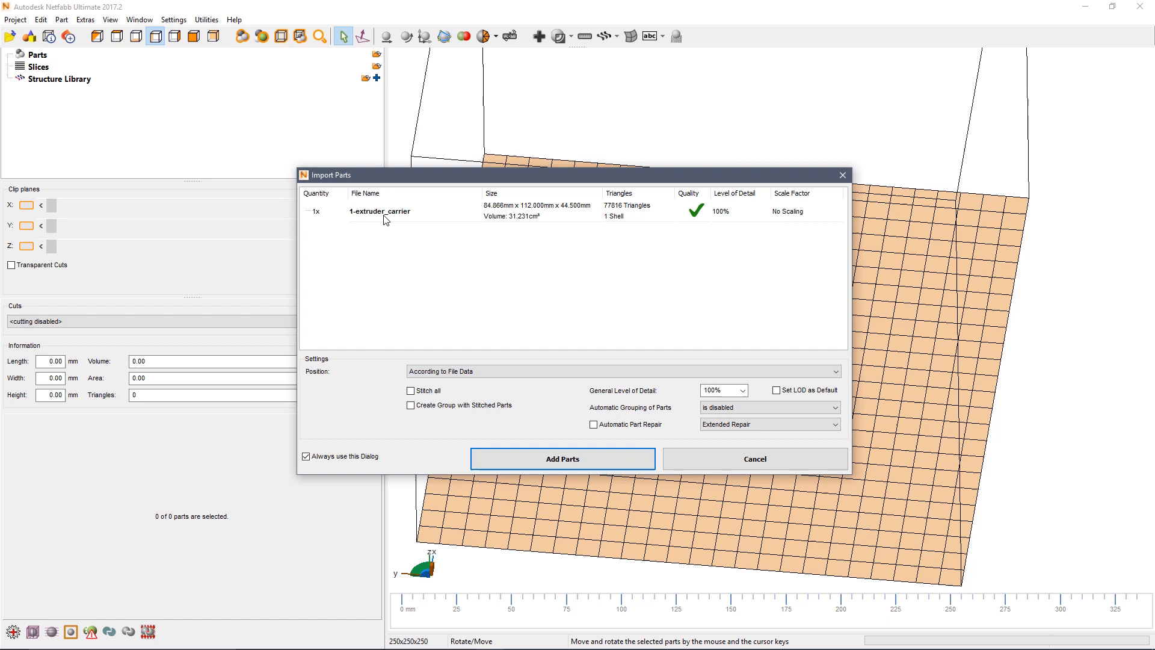
{"action": "mouse_move", "coordinate": [532, 207]}
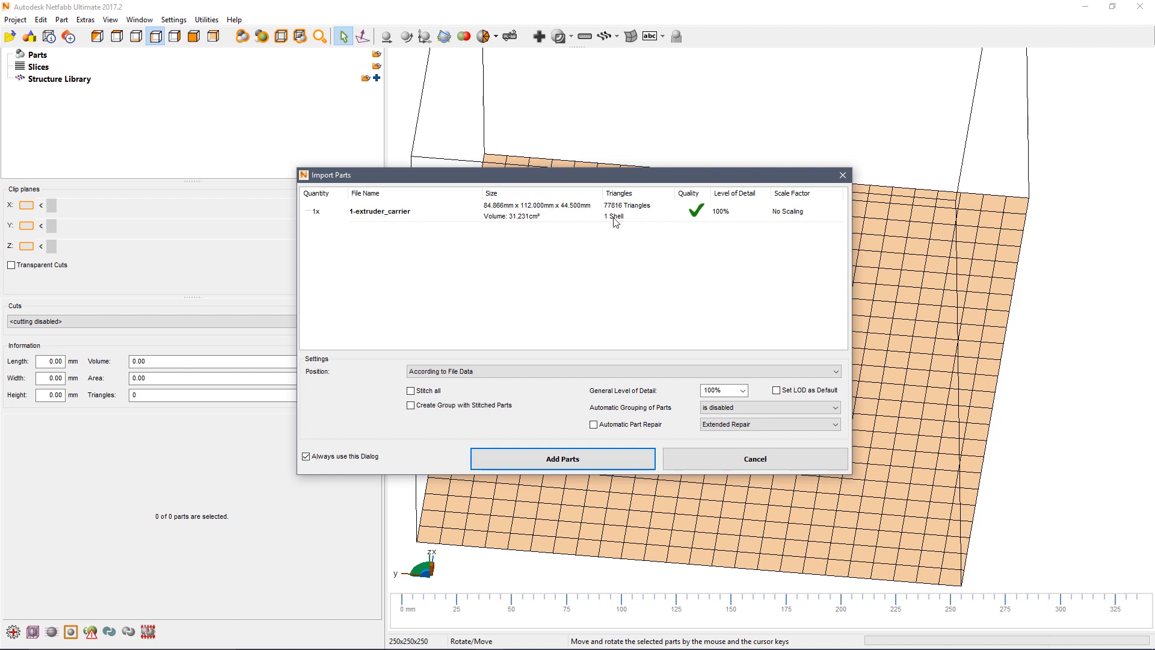
{"action": "mouse_move", "coordinate": [687, 221]}
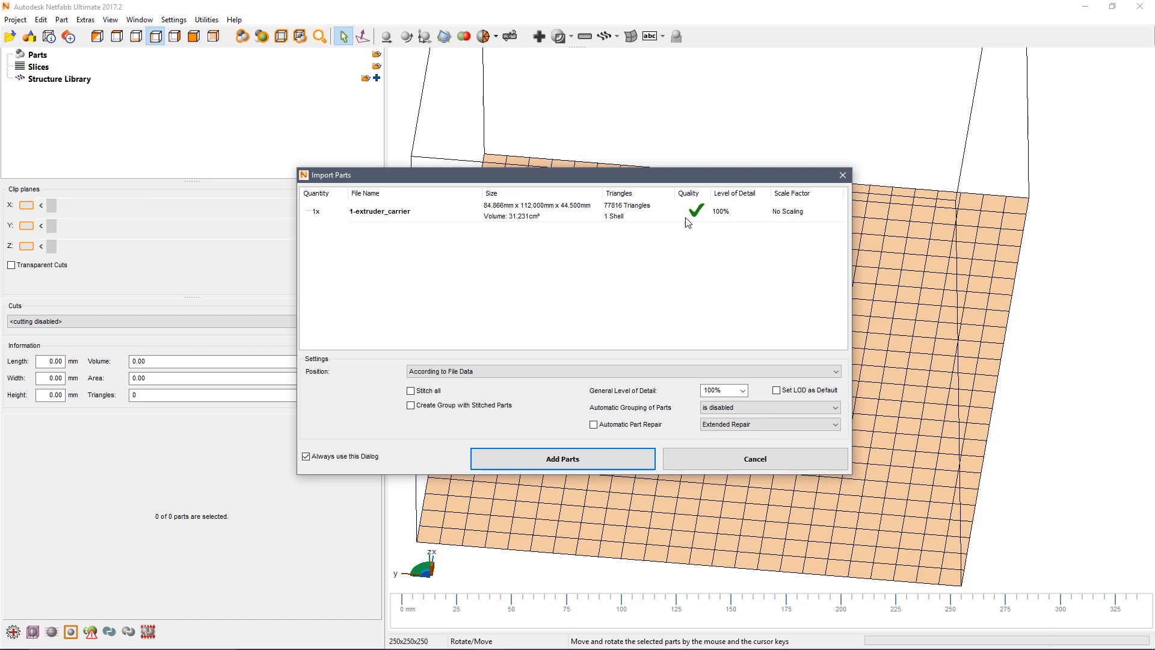
{"action": "mouse_move", "coordinate": [700, 226]}
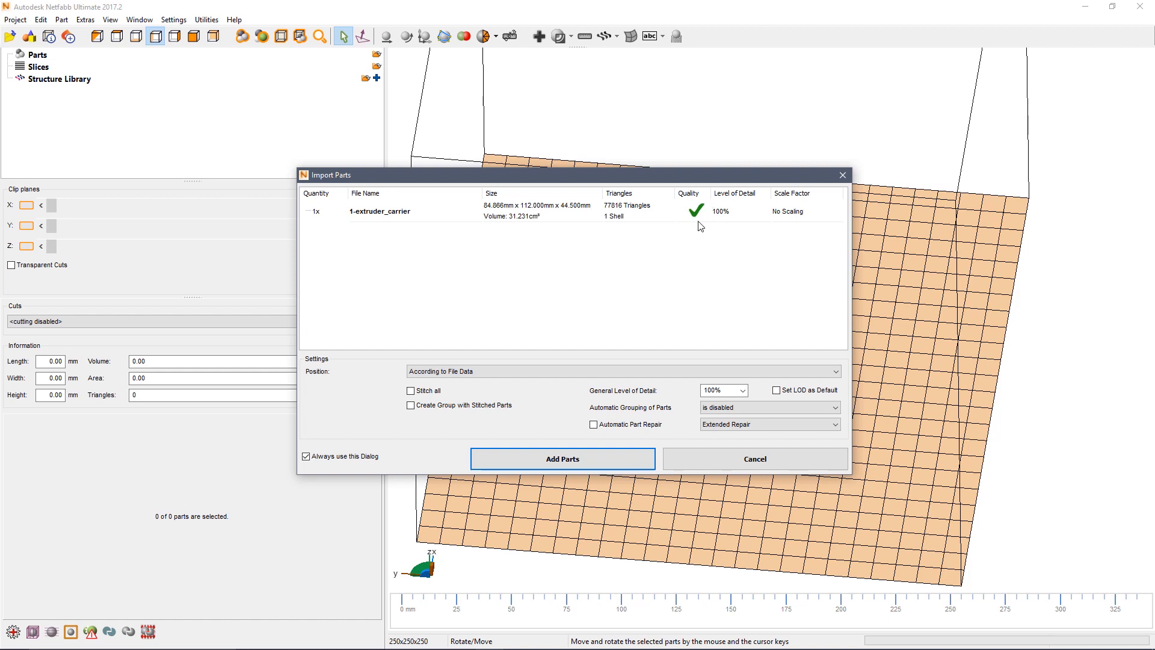
{"action": "mouse_move", "coordinate": [702, 218]}
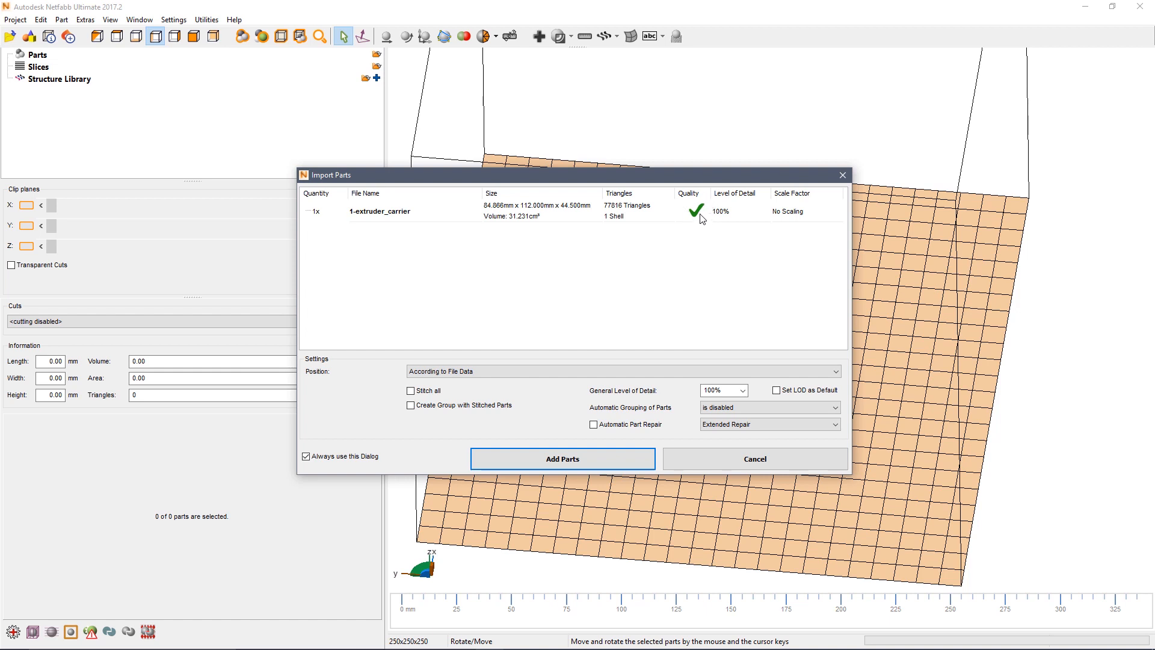
{"action": "mouse_move", "coordinate": [600, 466]}
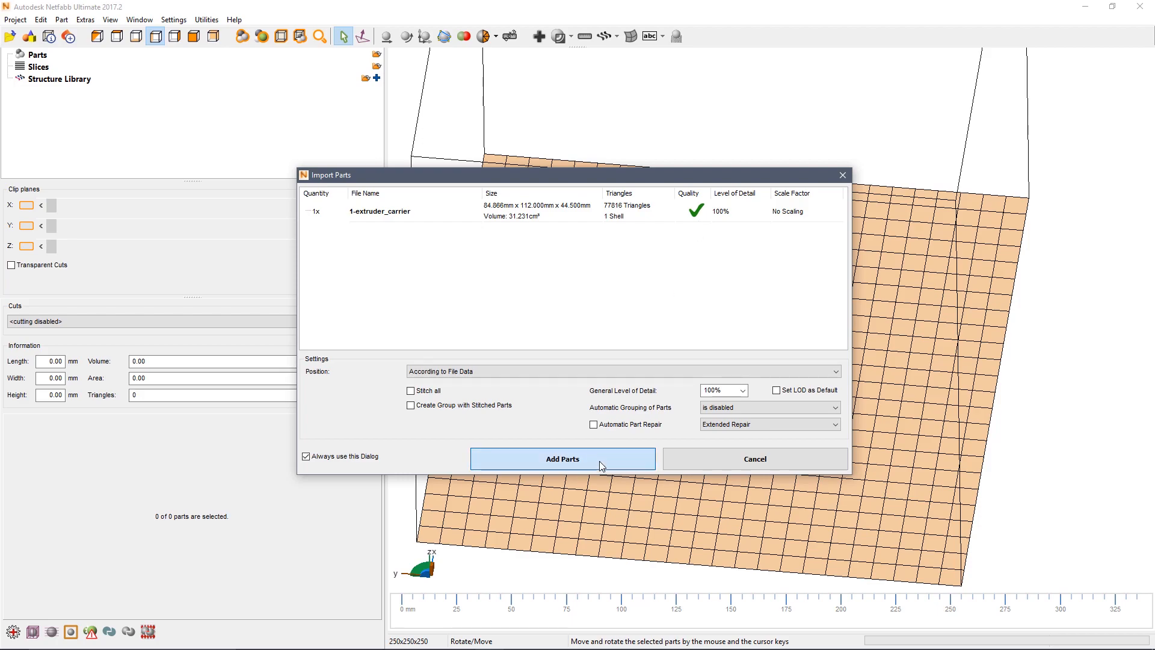
Step: Add the 84.87 × 112.00 × 44.50 mm extruder_carrier part onto the build platform
{"action": "left_click", "coordinate": [562, 458]}
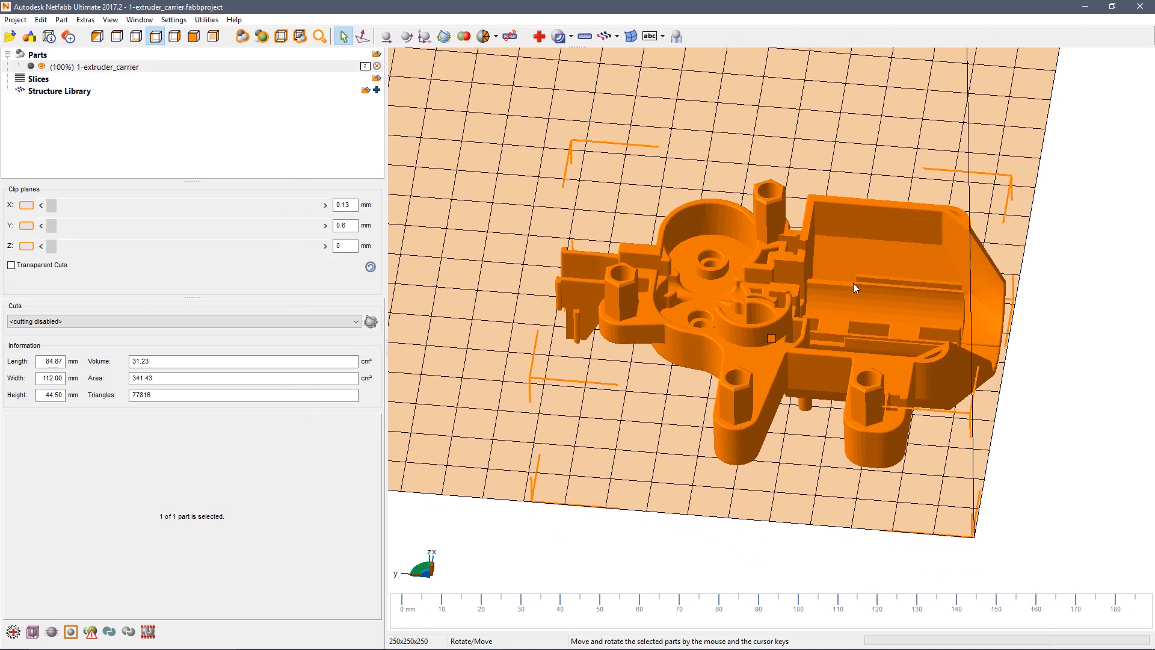
{"action": "left_click_drag", "start_coordinate": [854, 287], "coordinate": [847, 339]}
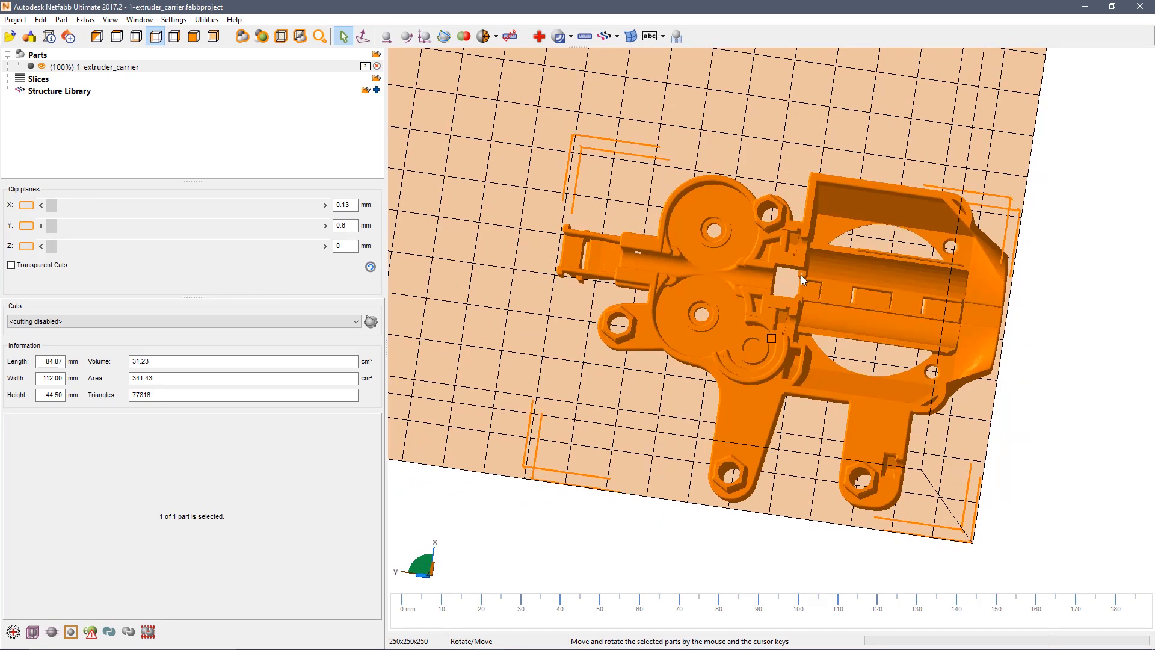
{"action": "left_click_drag", "start_coordinate": [802, 280], "coordinate": [743, 310]}
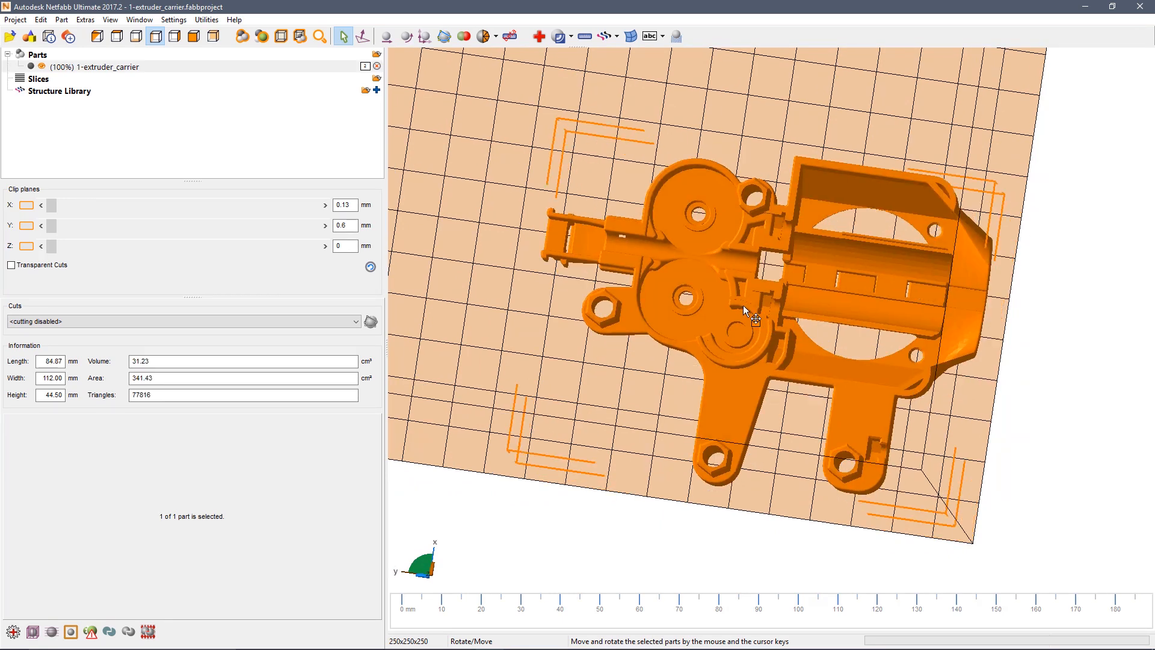
{"action": "left_click_drag", "start_coordinate": [743, 309], "coordinate": [705, 276]}
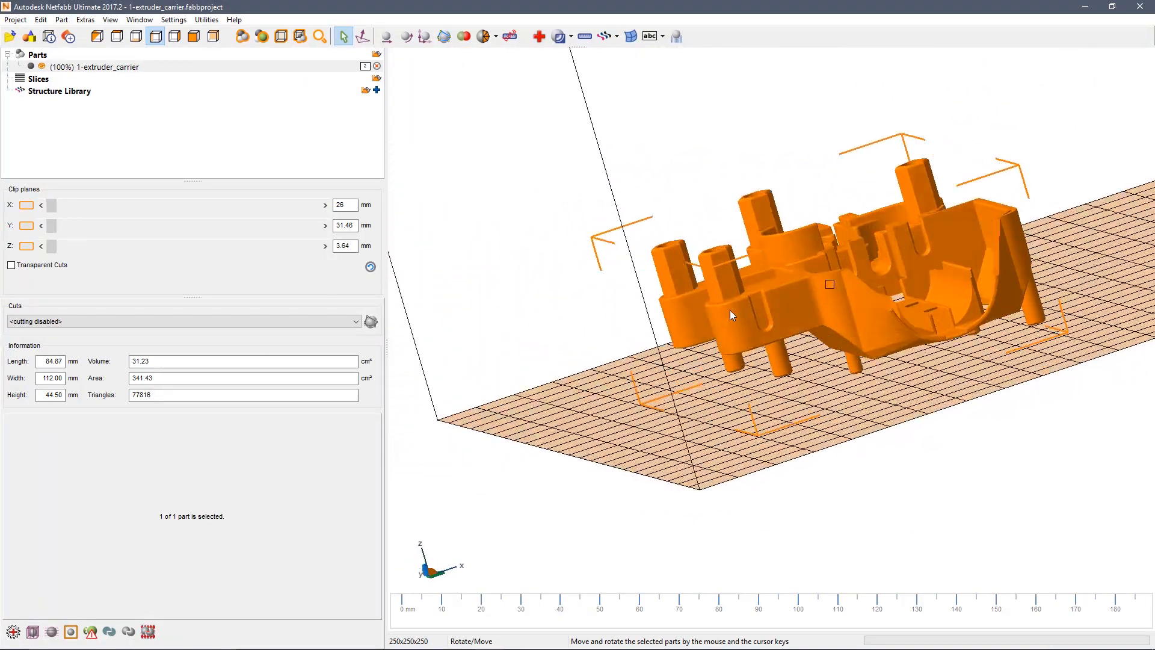
{"action": "left_click_drag", "start_coordinate": [733, 313], "coordinate": [847, 368]}
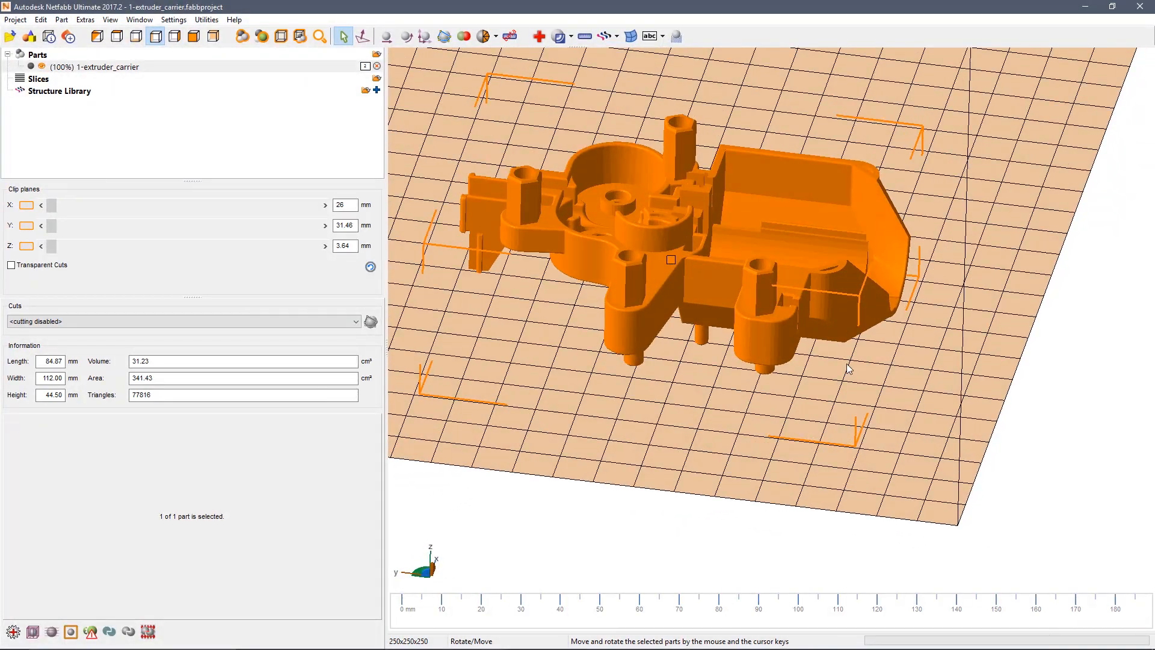
{"action": "left_click", "coordinate": [850, 424]}
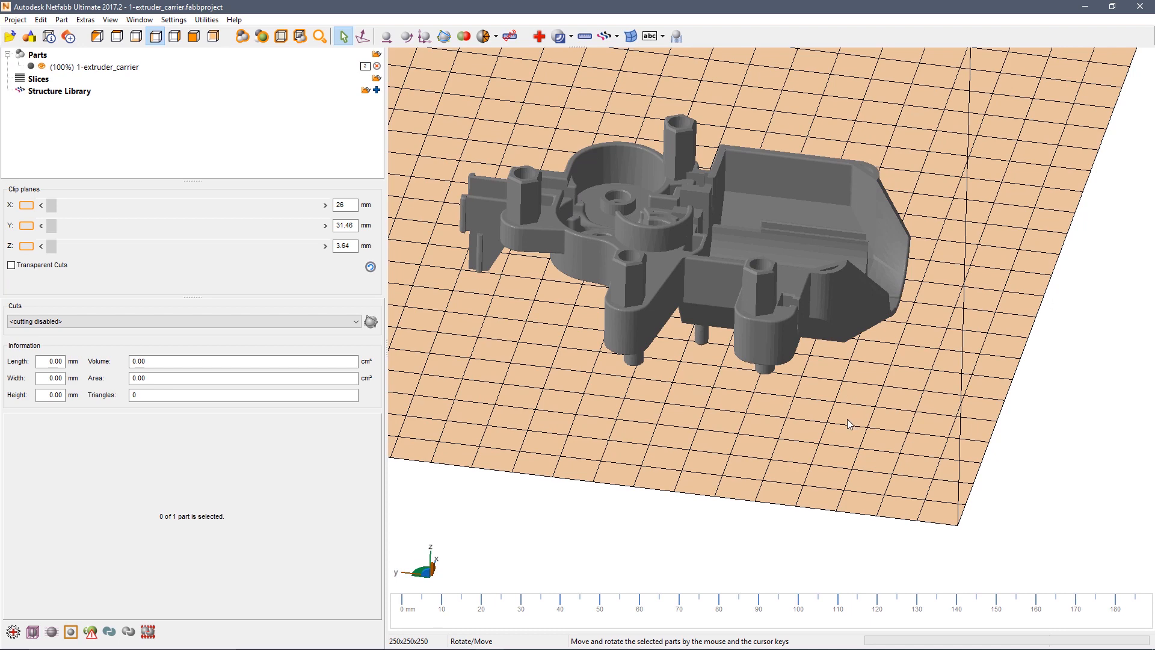